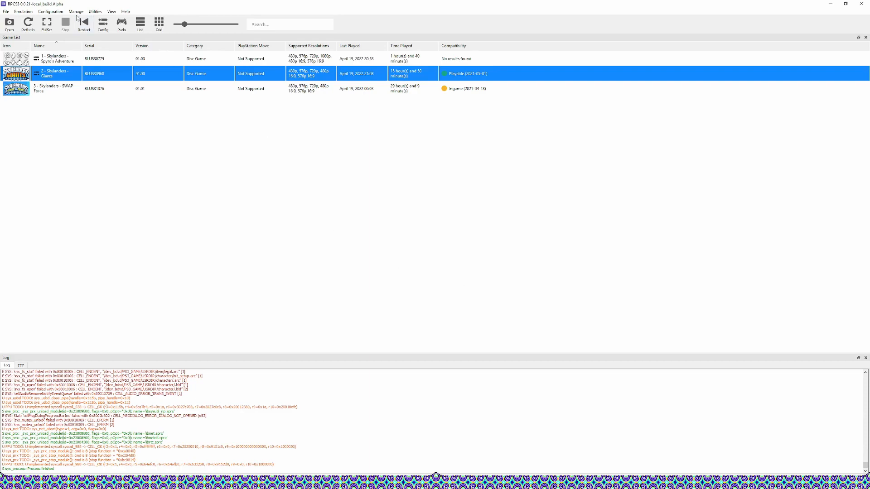
# Step: Open and close the portal manager, then open Giants' custom configuration on the Advanced tab
pyautogui.click(76, 11)
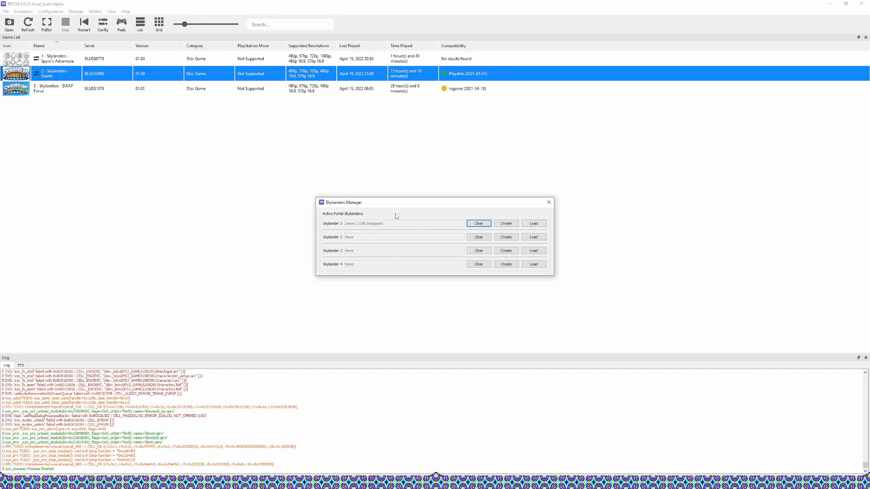
pyautogui.moveTo(164, 85)
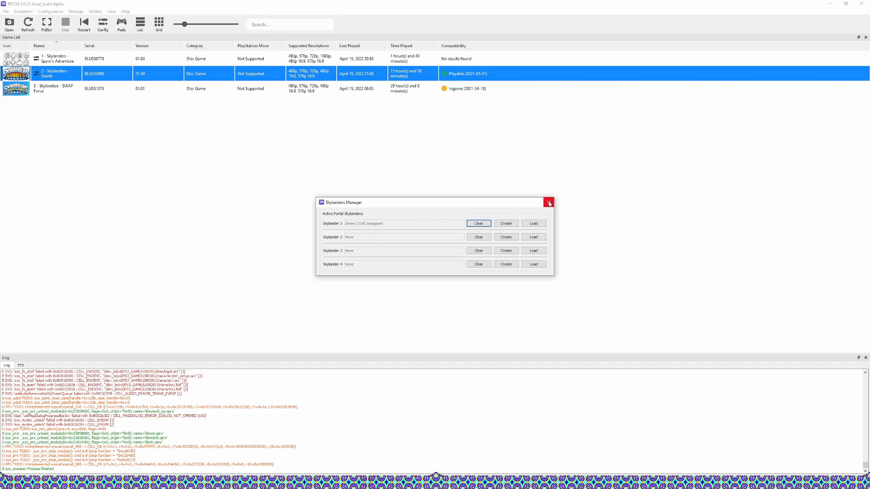
pyautogui.moveTo(548, 203)
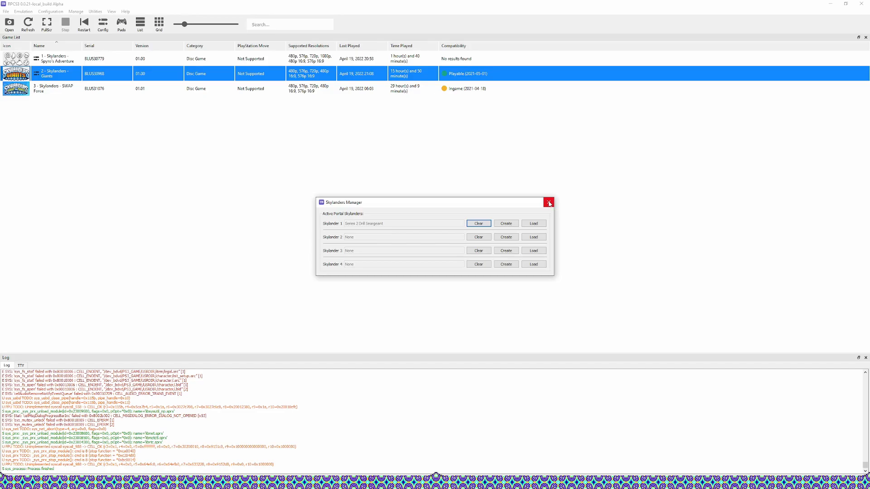
pyautogui.click(549, 202)
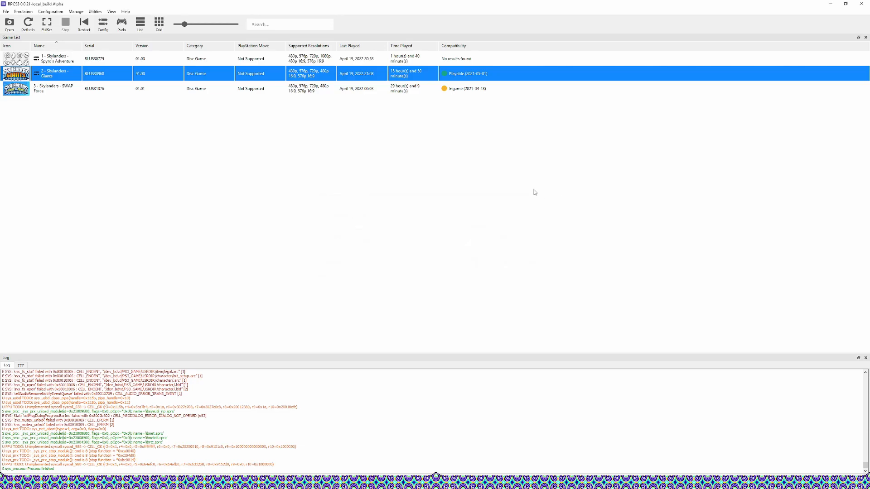
pyautogui.moveTo(526, 184)
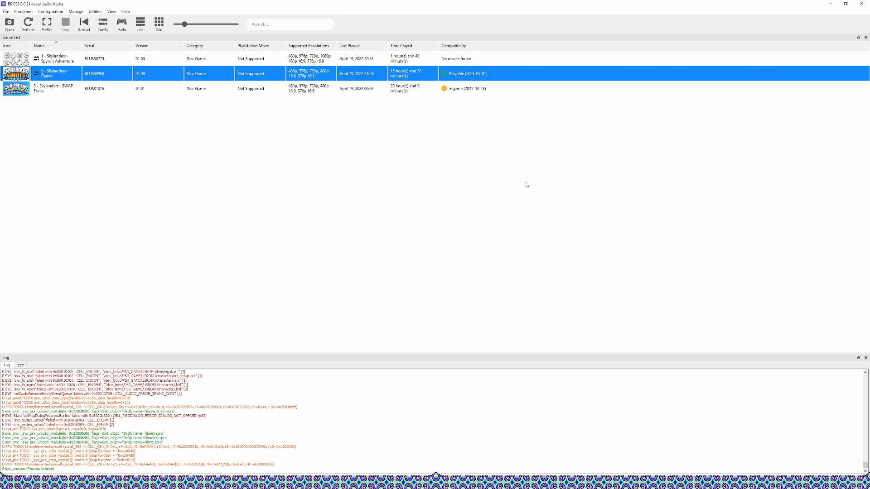
pyautogui.moveTo(408, 186)
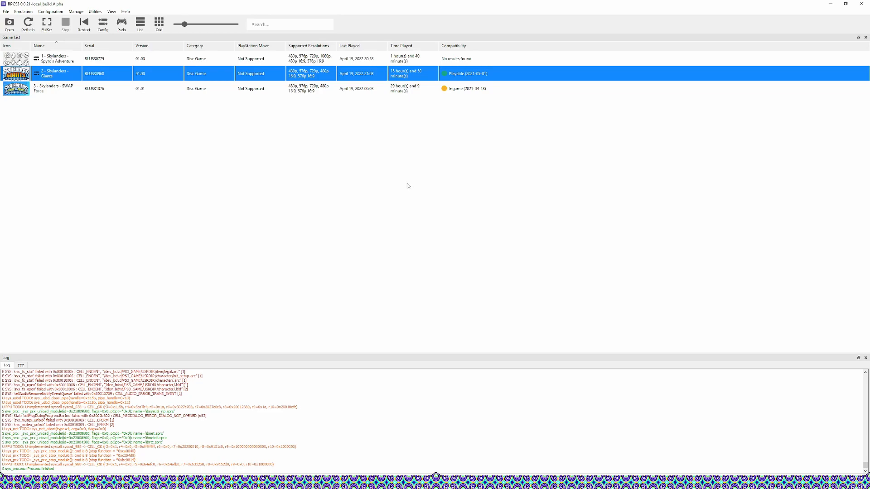
pyautogui.moveTo(280, 161)
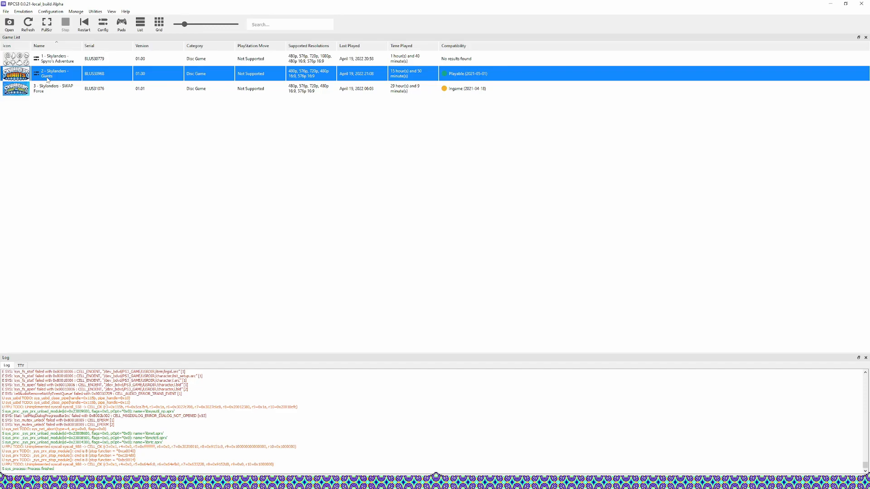
pyautogui.moveTo(143, 138)
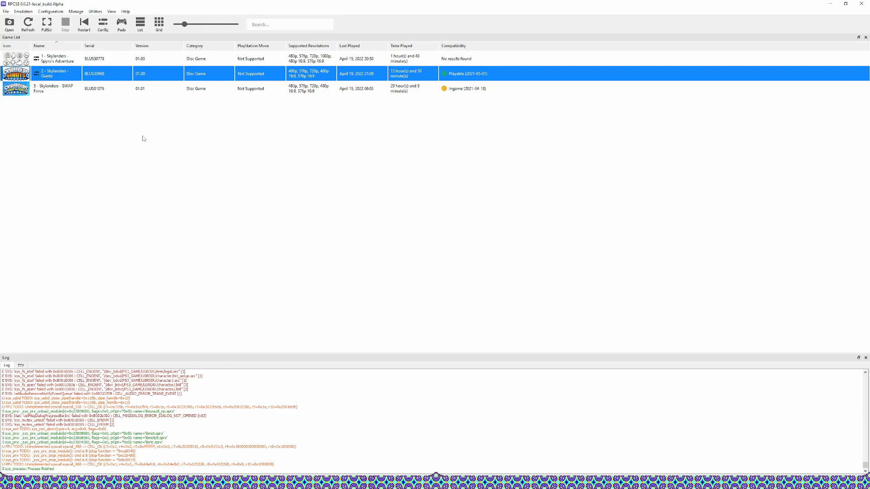
pyautogui.moveTo(107, 137)
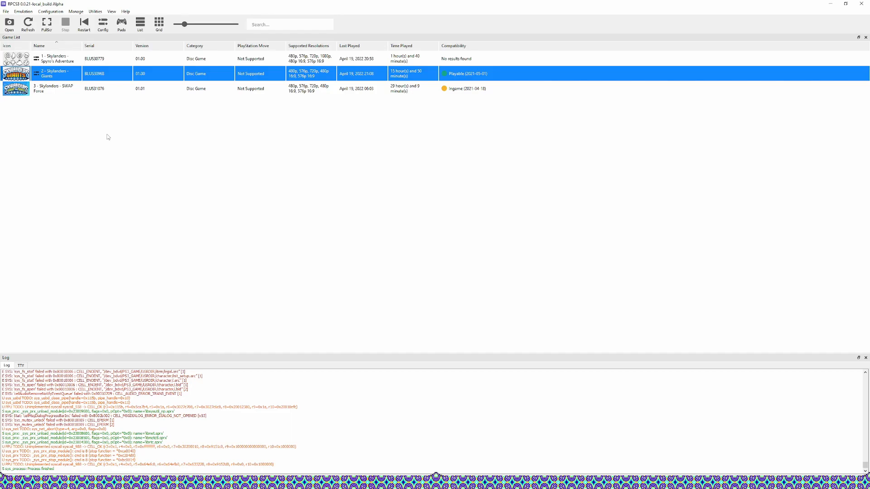
pyautogui.moveTo(93, 170)
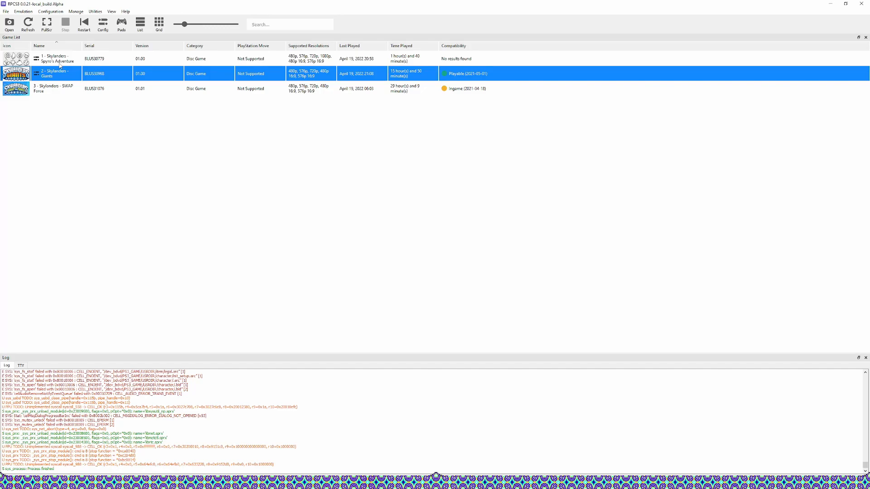
pyautogui.moveTo(148, 147)
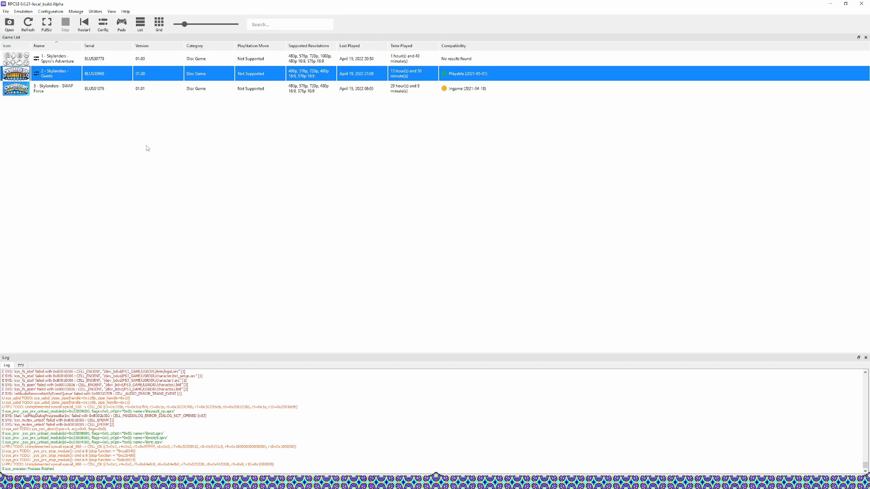
pyautogui.moveTo(153, 144)
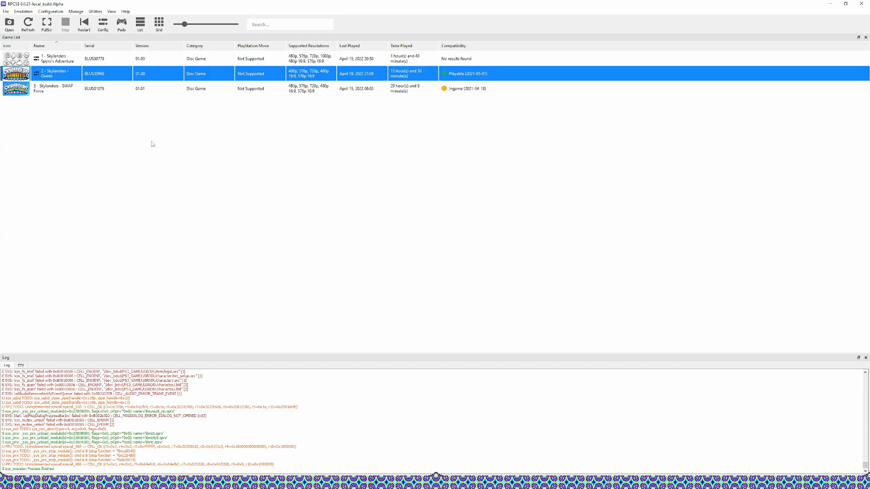
pyautogui.moveTo(69, 101)
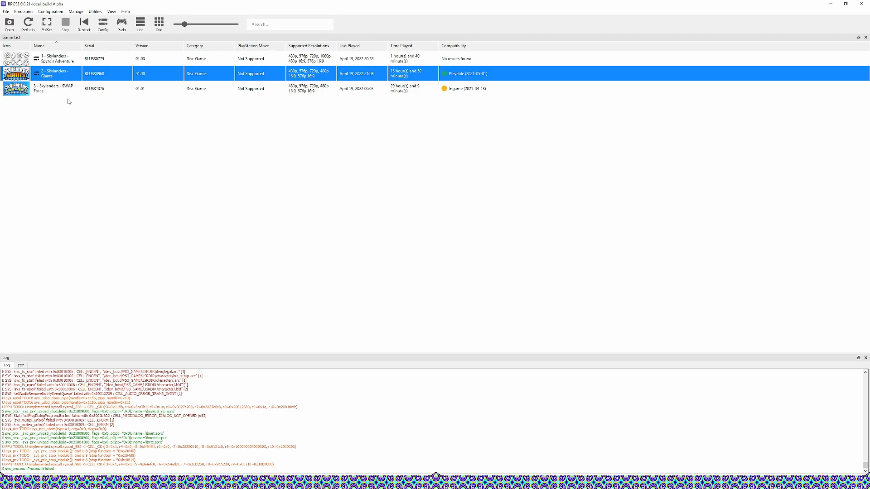
pyautogui.rightClick(50, 73)
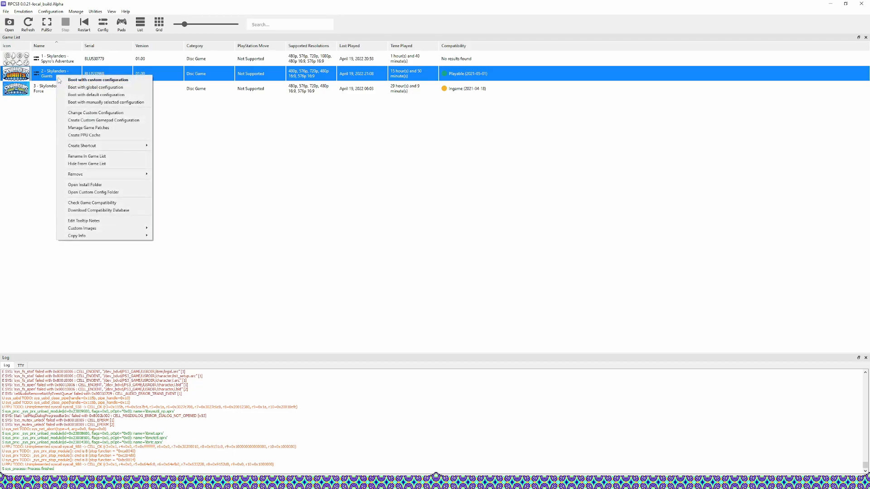
pyautogui.click(94, 113)
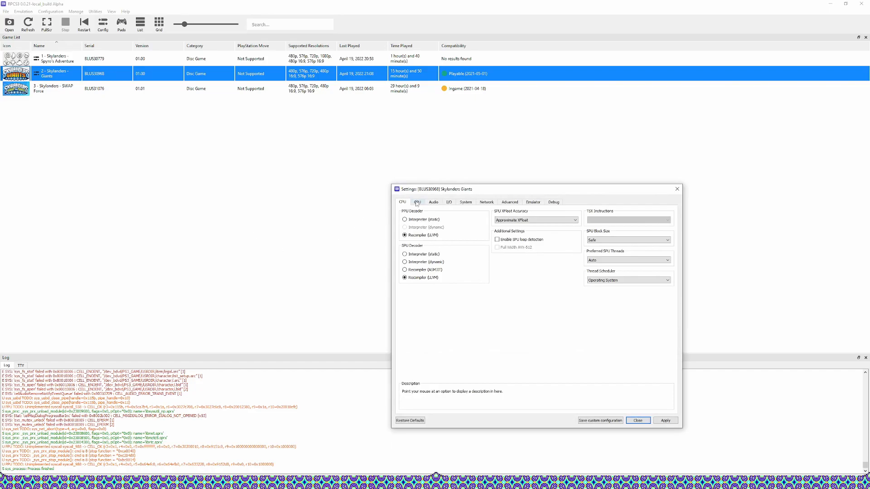
pyautogui.click(417, 202)
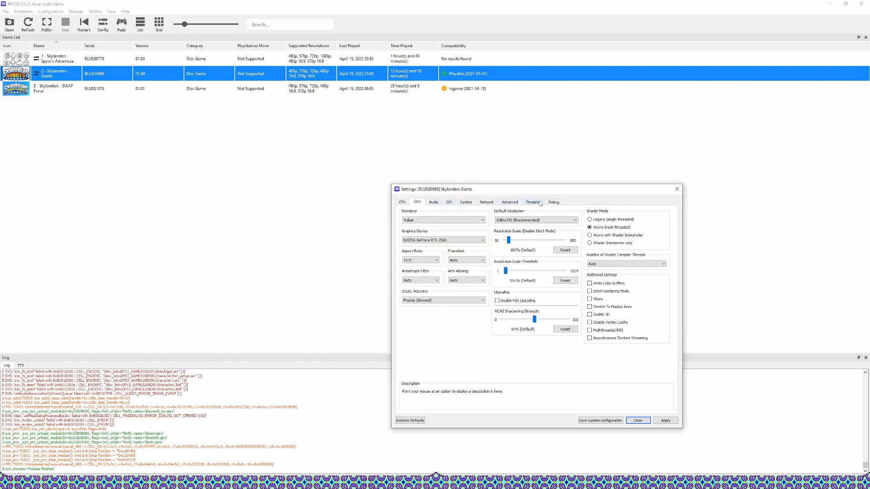
pyautogui.click(509, 201)
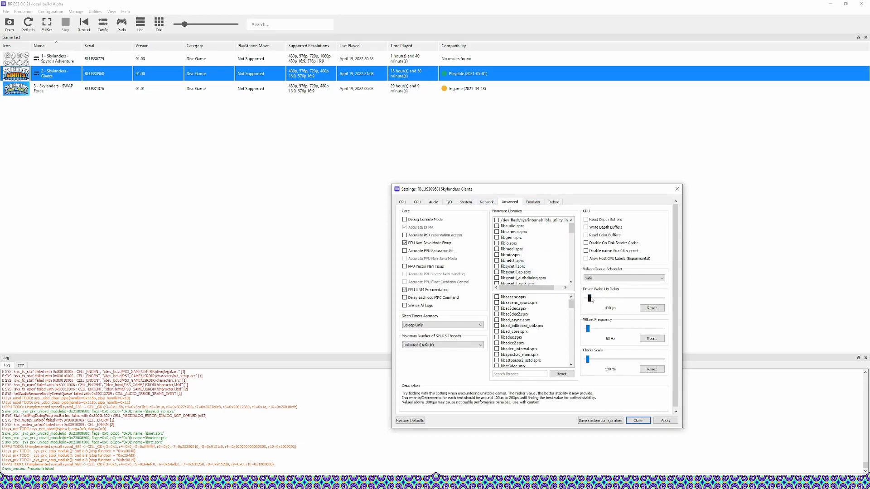
# Step: Try driver wake-up delays of 0, 400 and 200 µs, keep 400 µs, and save
pyautogui.moveTo(591, 298); pyautogui.dragTo(584, 298)
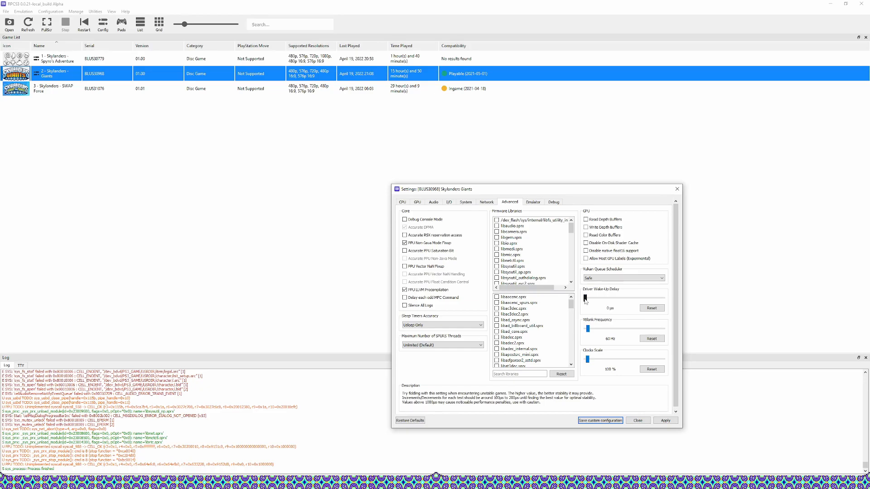
pyautogui.moveTo(584, 298); pyautogui.dragTo(589, 298)
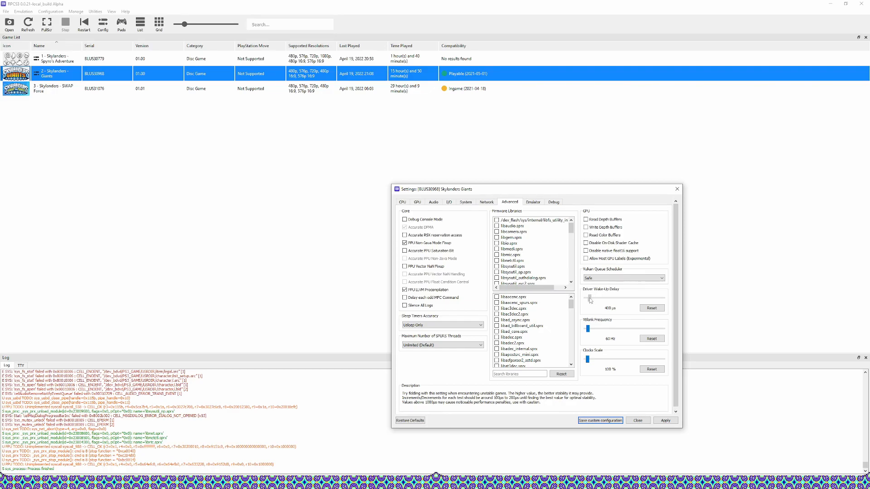
pyautogui.moveTo(590, 299); pyautogui.dragTo(586, 299)
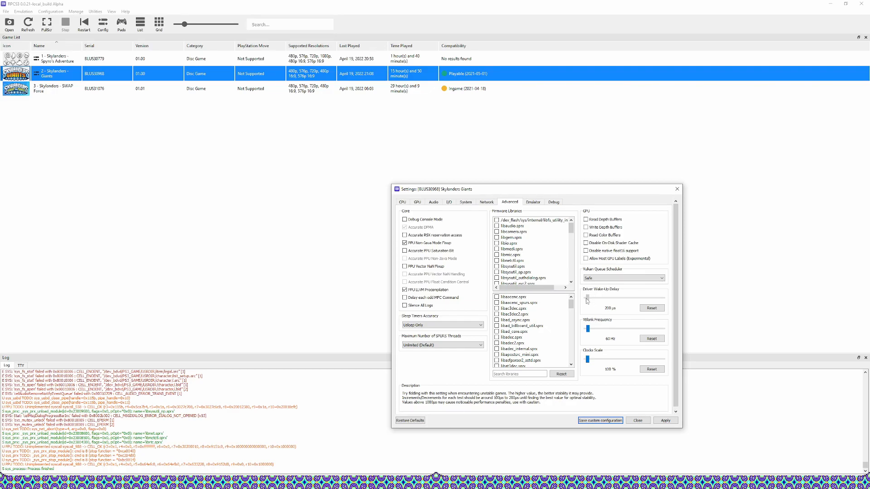
pyautogui.moveTo(586, 299); pyautogui.dragTo(594, 298)
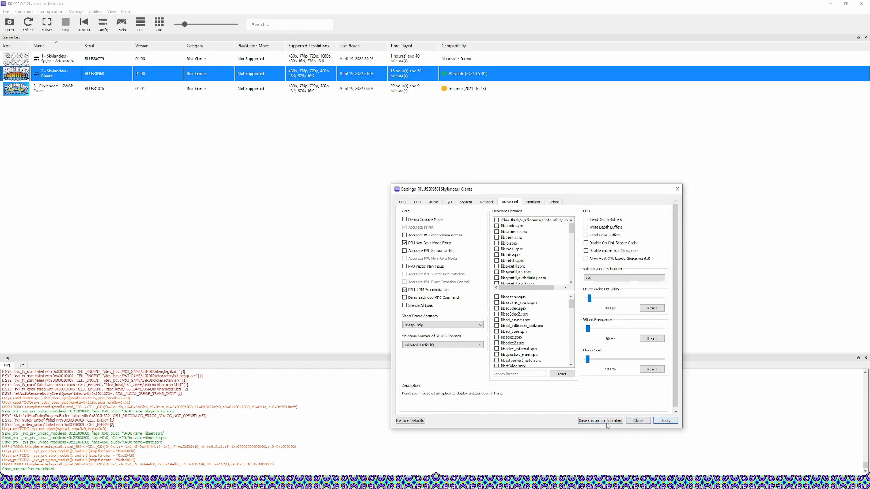
pyautogui.click(637, 420)
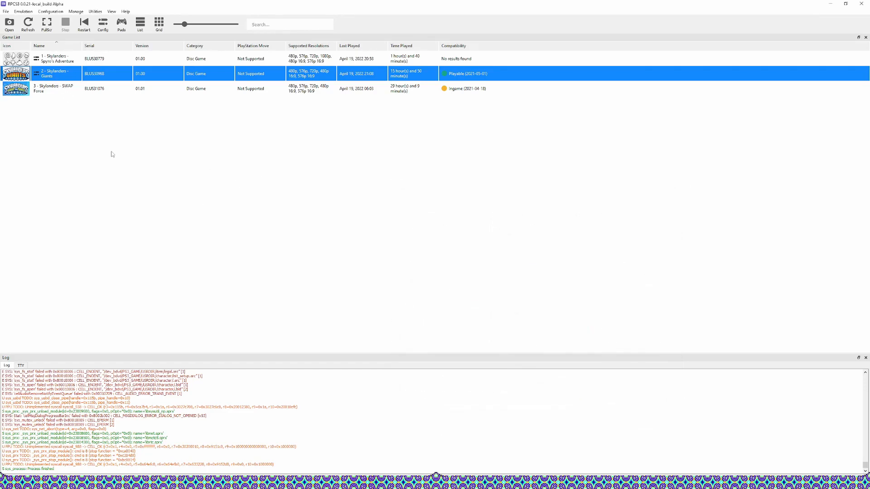
pyautogui.moveTo(55, 78)
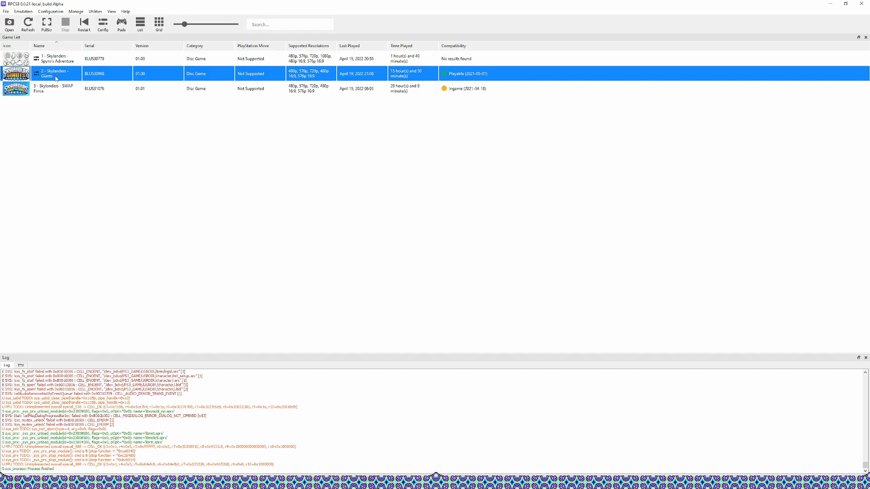
# Step: Launch Skylanders Giants with its custom settings, then recheck and close its Advanced settings
pyautogui.rightClick(55, 74)
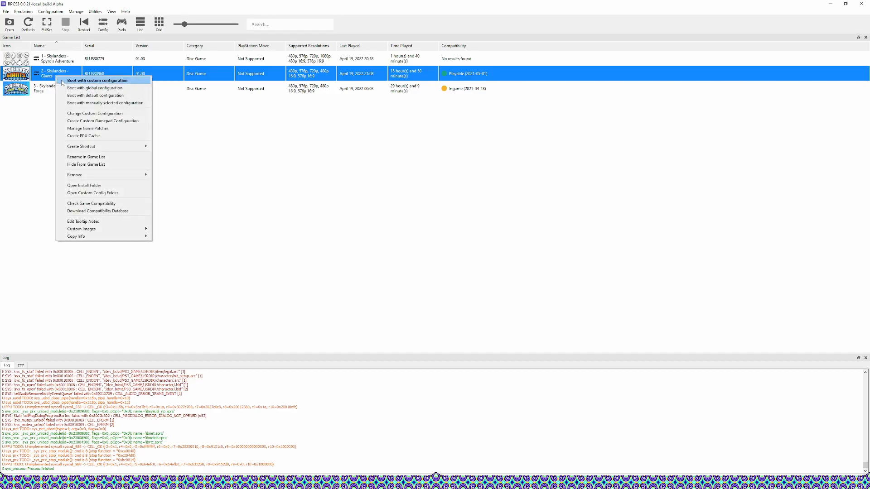
pyautogui.click(44, 138)
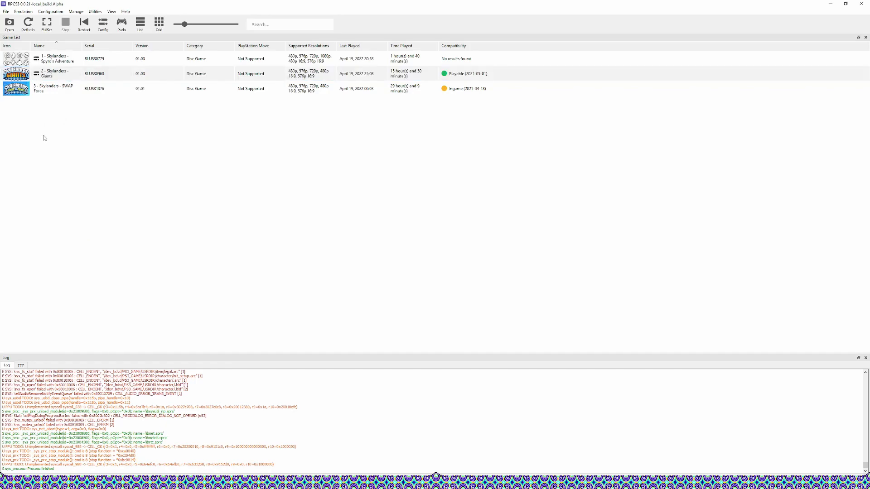
pyautogui.moveTo(91, 120)
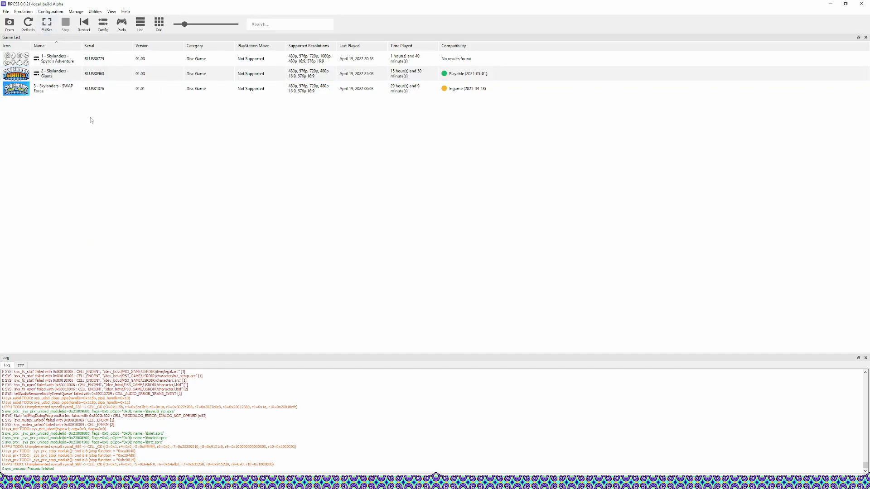
pyautogui.rightClick(53, 73)
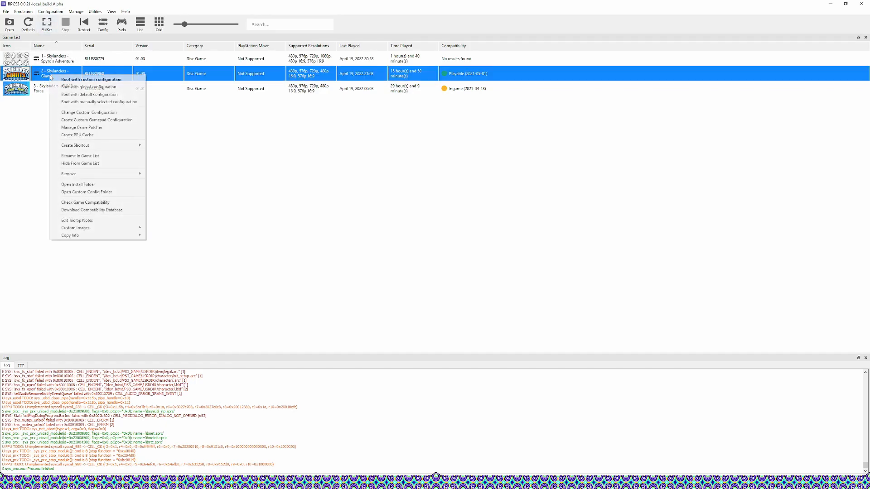
pyautogui.moveTo(89, 112)
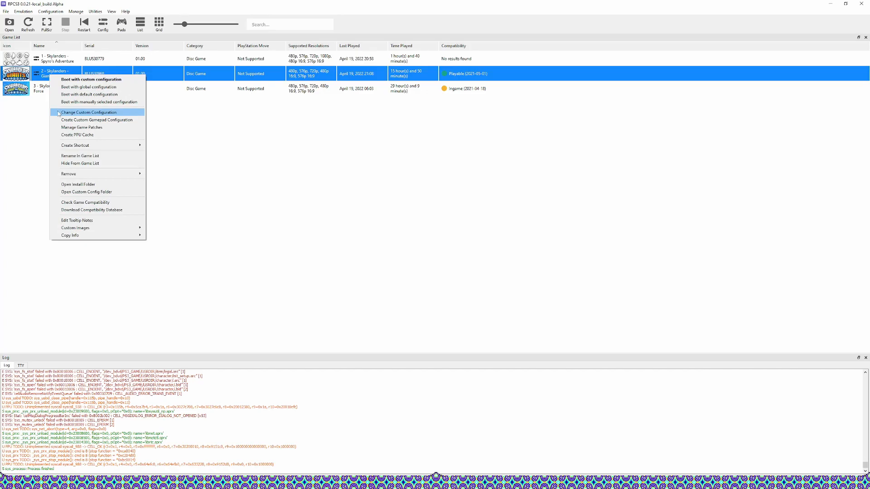
pyautogui.click(88, 112)
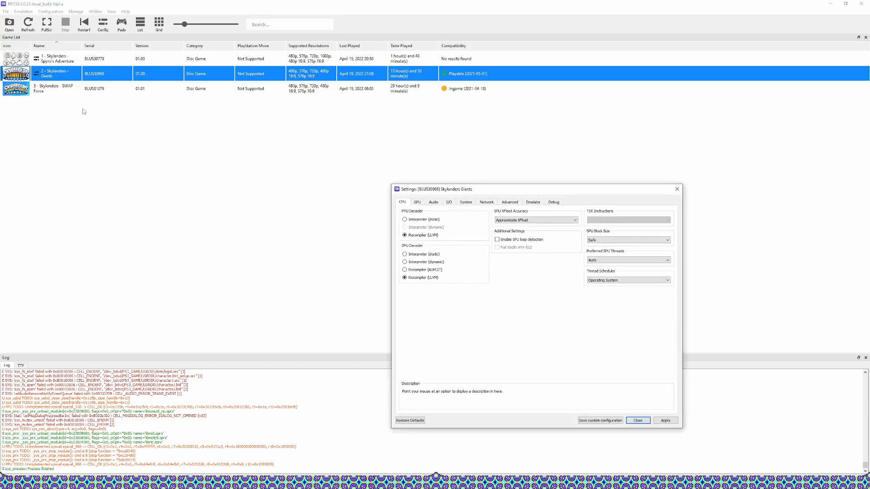
pyautogui.moveTo(509, 201)
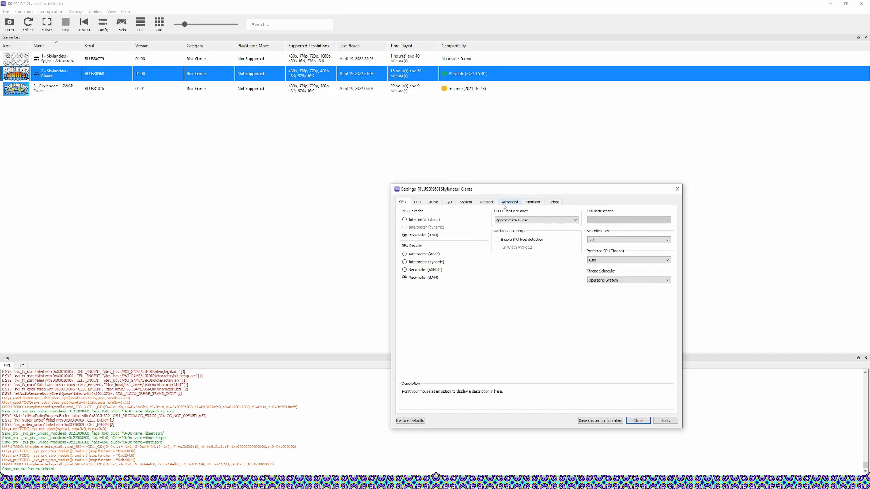
pyautogui.click(509, 201)
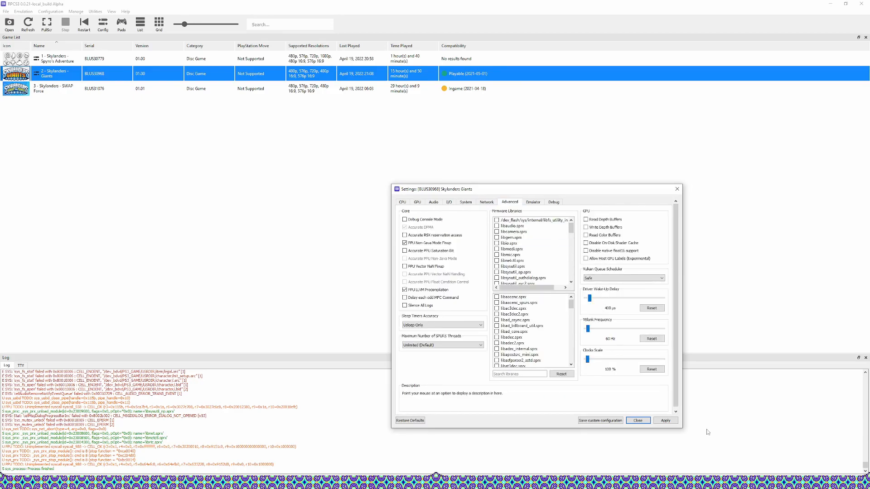
pyautogui.moveTo(676, 190)
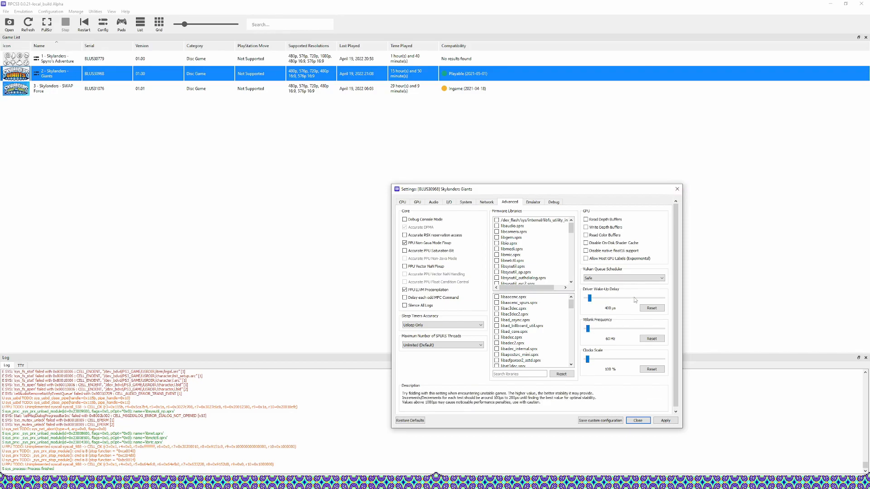
pyautogui.click(638, 420)
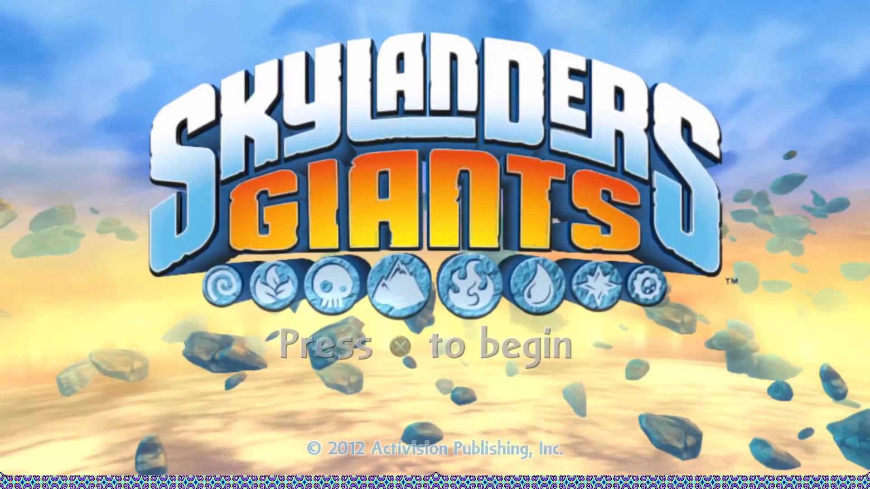
# Step: Press Enter at the Giants title screen to reach Drill Sergeant in the hub
pyautogui.press('enter')
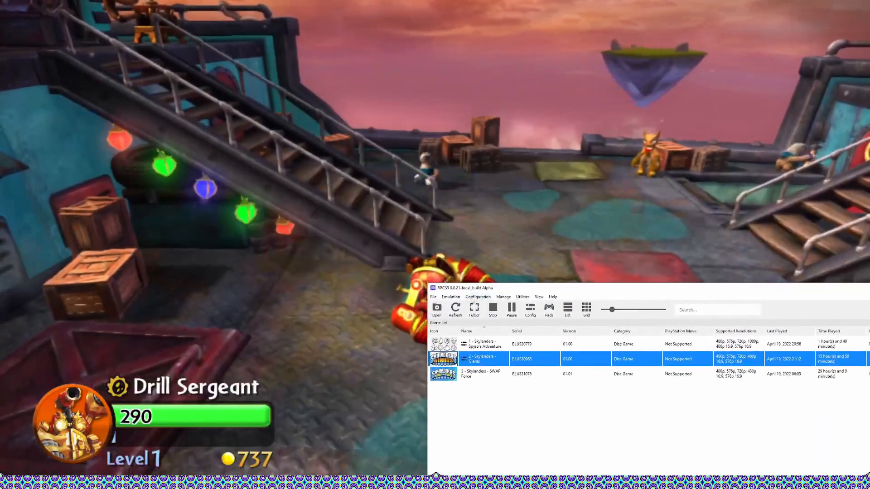
# Step: Open the Skylanders Portal manager, move it higher, and pick a .sky file for slot 1
pyautogui.click(502, 297)
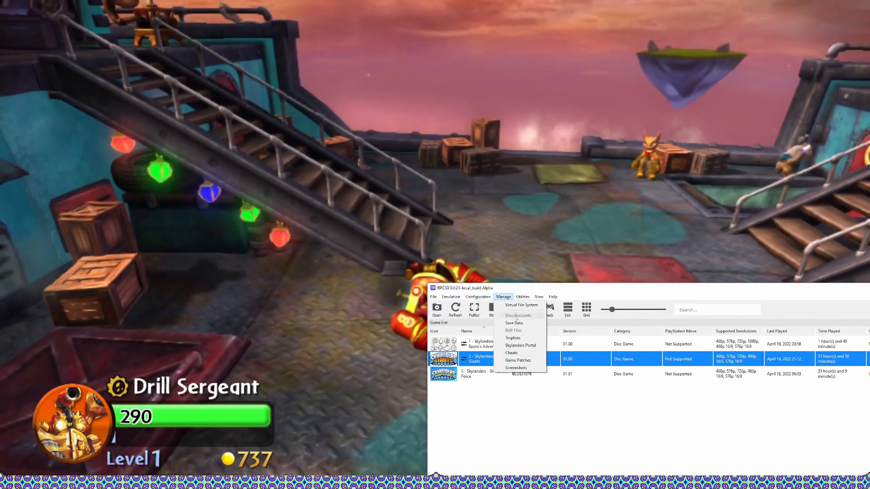
pyautogui.click(521, 345)
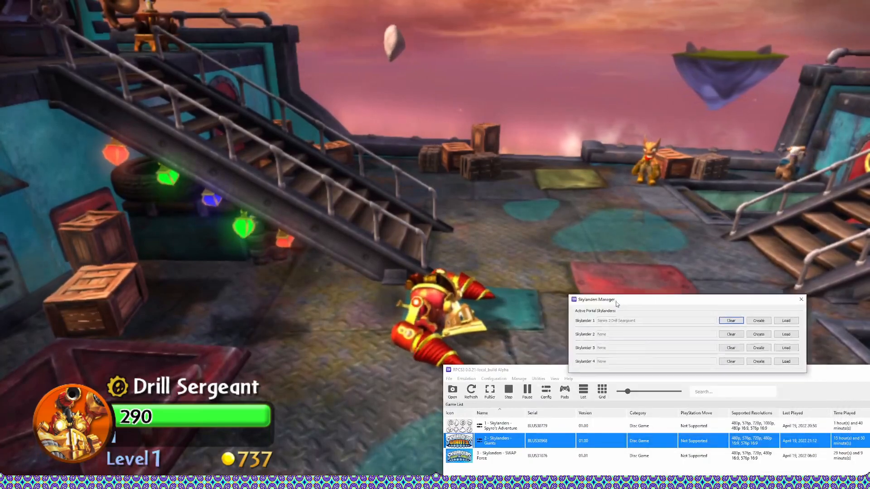
pyautogui.moveTo(597, 299); pyautogui.dragTo(568, 237)
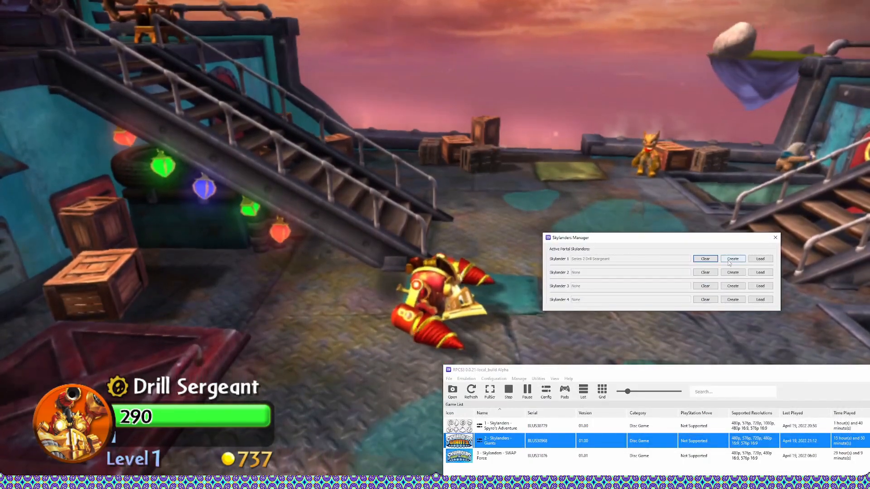
pyautogui.click(732, 259)
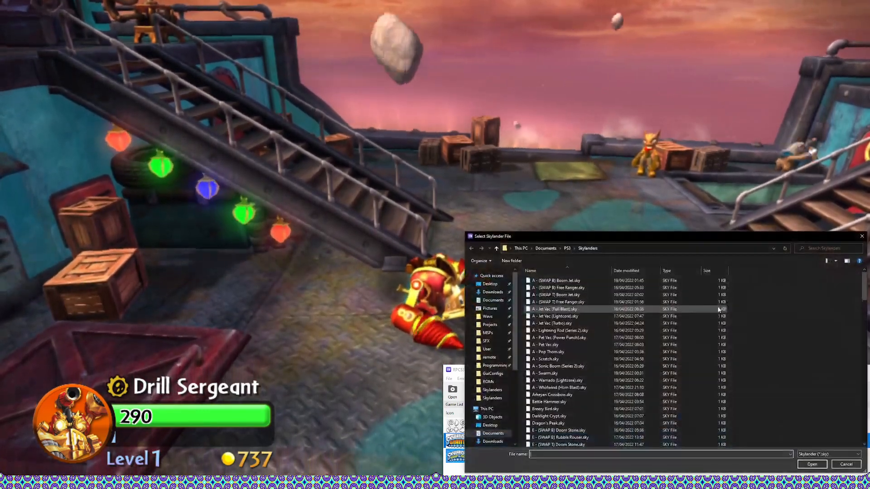
pyautogui.scroll(-3)
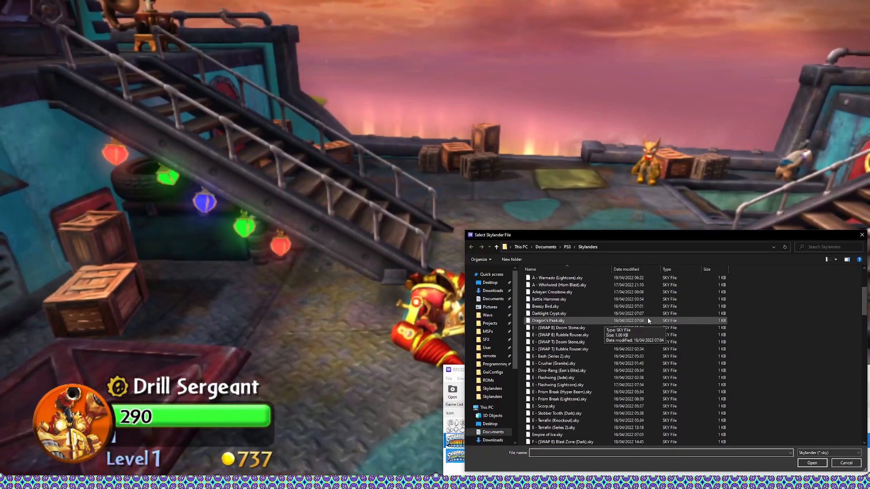
pyautogui.scroll(-3)
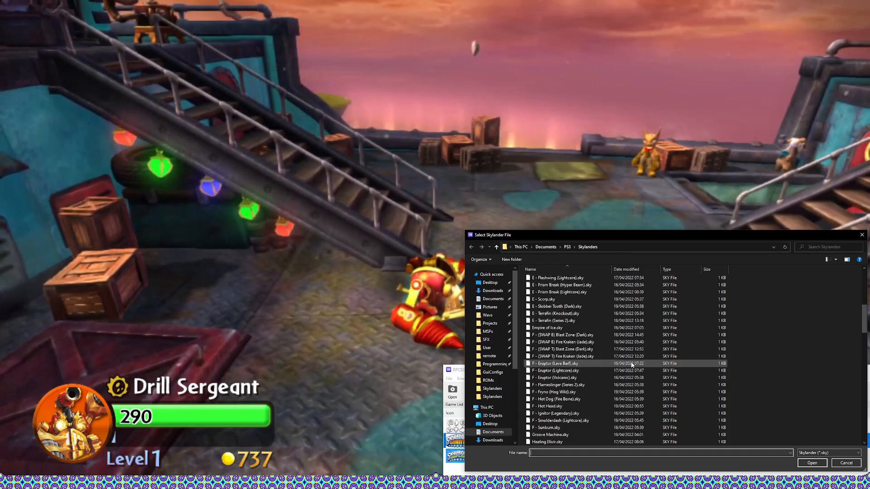
pyautogui.click(811, 463)
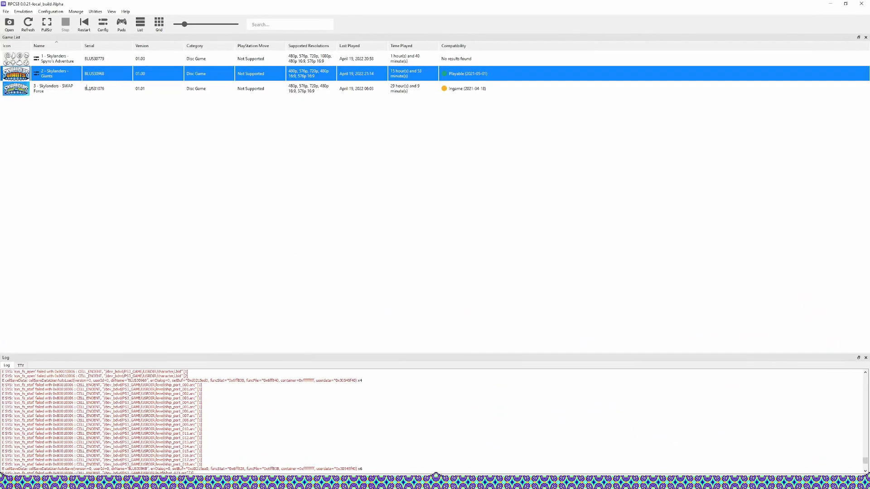
pyautogui.rightClick(55, 89)
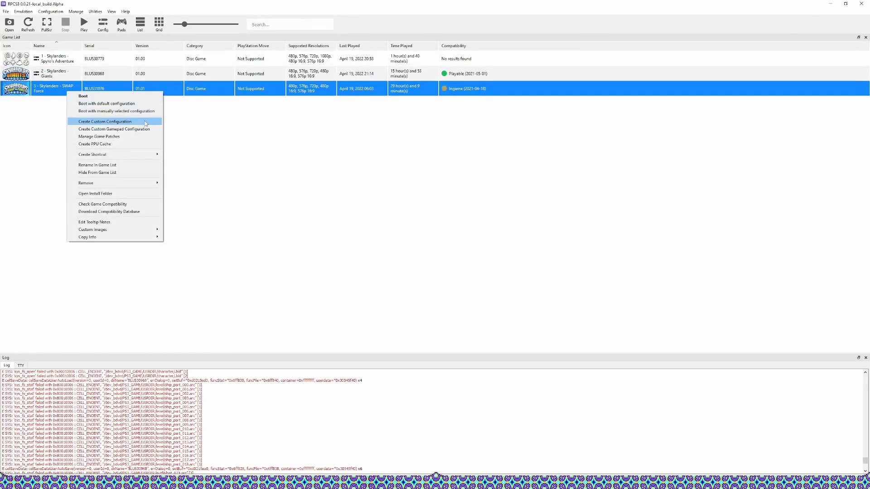
pyautogui.click(104, 121)
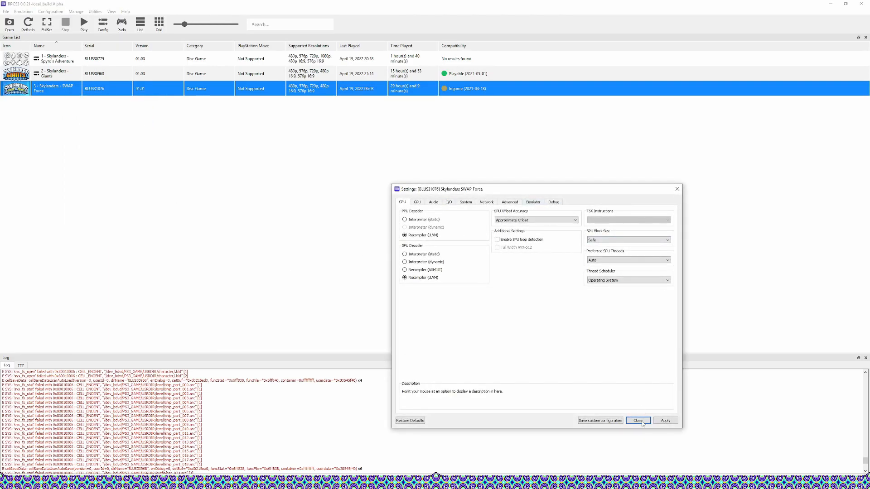
pyautogui.click(637, 421)
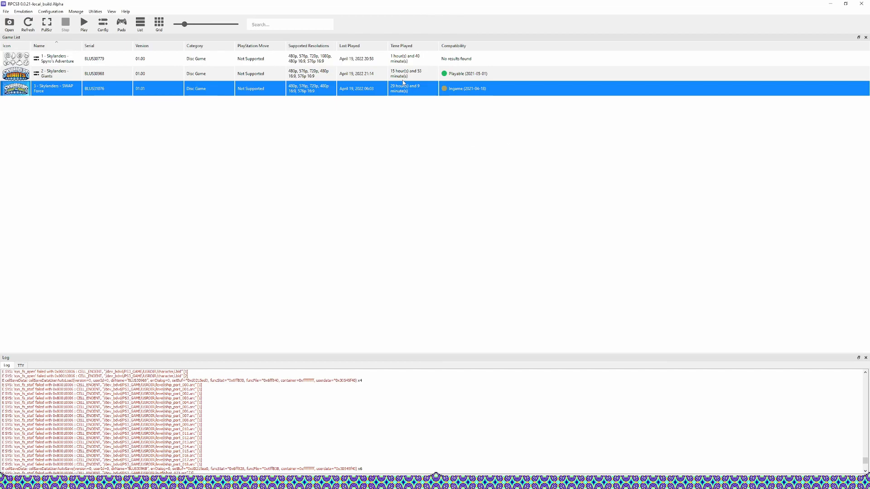
pyautogui.moveTo(407, 90)
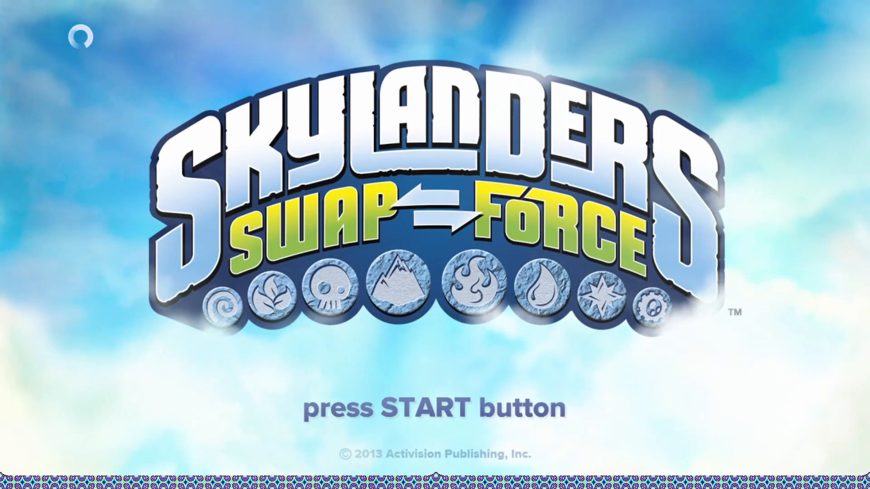
# Step: Press Enter at the SWAP Force title screen to reach the Rampant Ruins chapter map
pyautogui.press('enter')
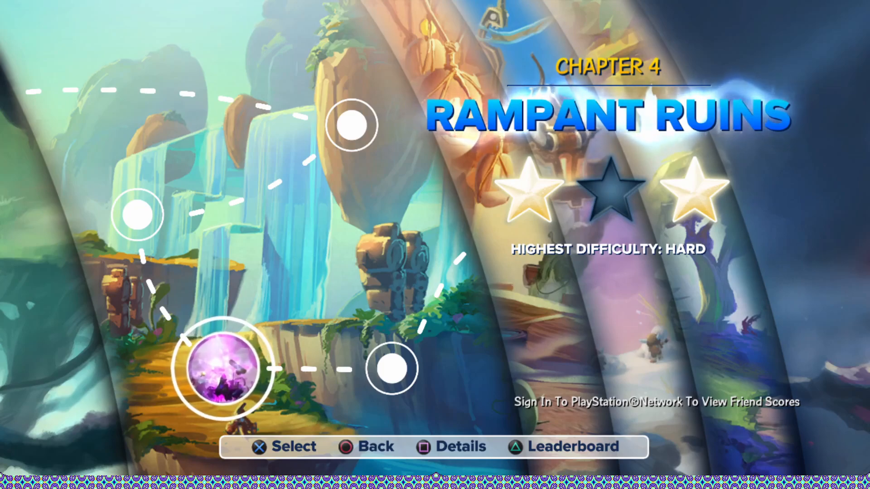
# Step: Move through SWAP Force's chapter select, stepping back past Boney Islands to earlier chapters
pyautogui.press('right')
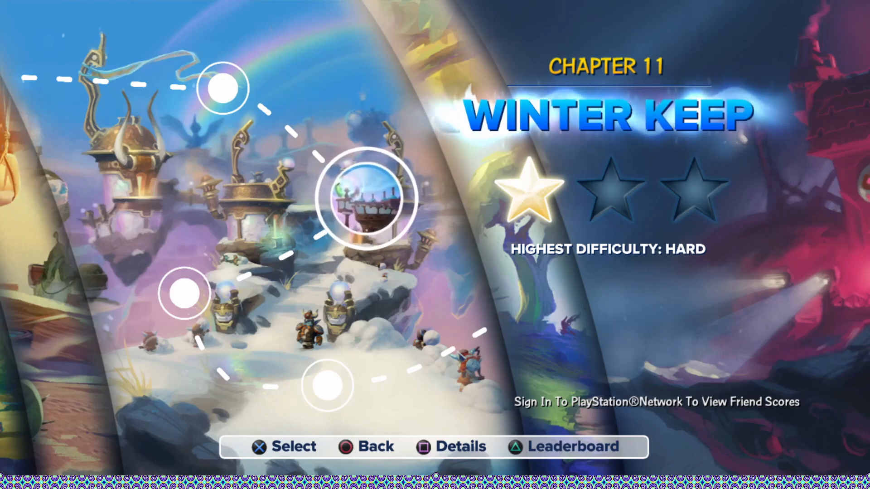
pyautogui.press('Left')
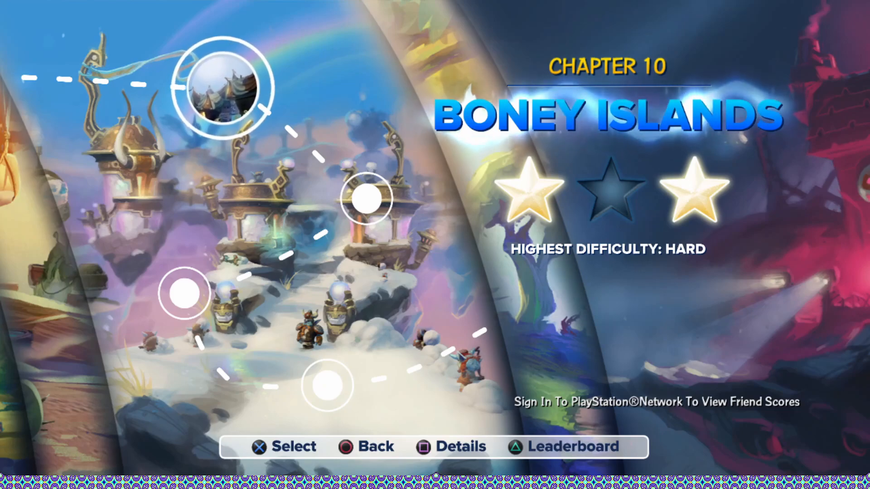
pyautogui.press('Left')
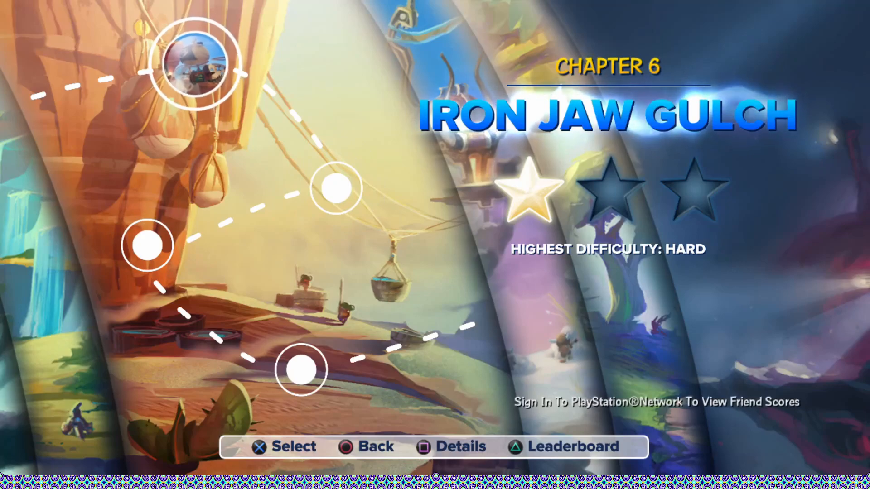
pyautogui.hscroll(-3)
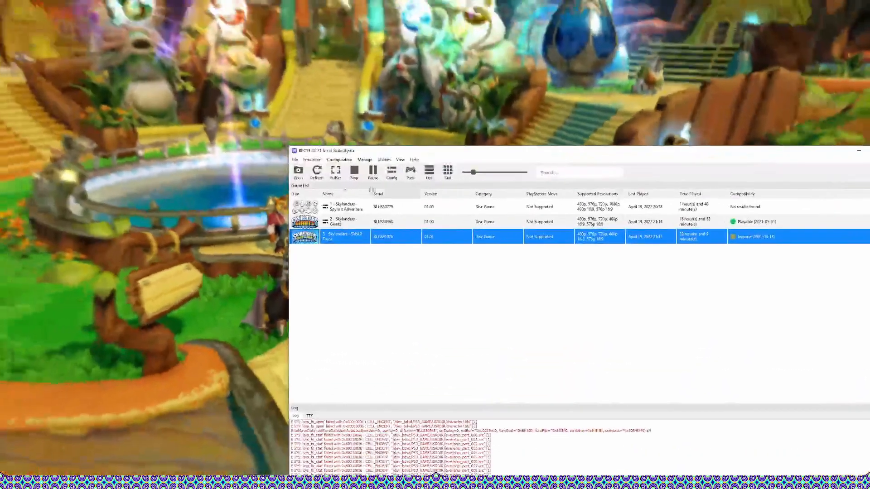
# Step: Open the portal manager, Load on slot 1, and scroll the Select Skylander File list
pyautogui.click(364, 160)
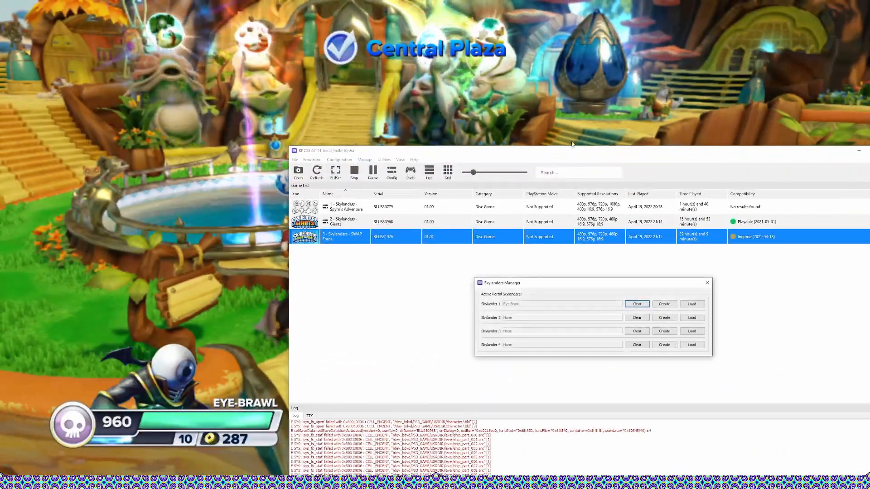
pyautogui.click(691, 303)
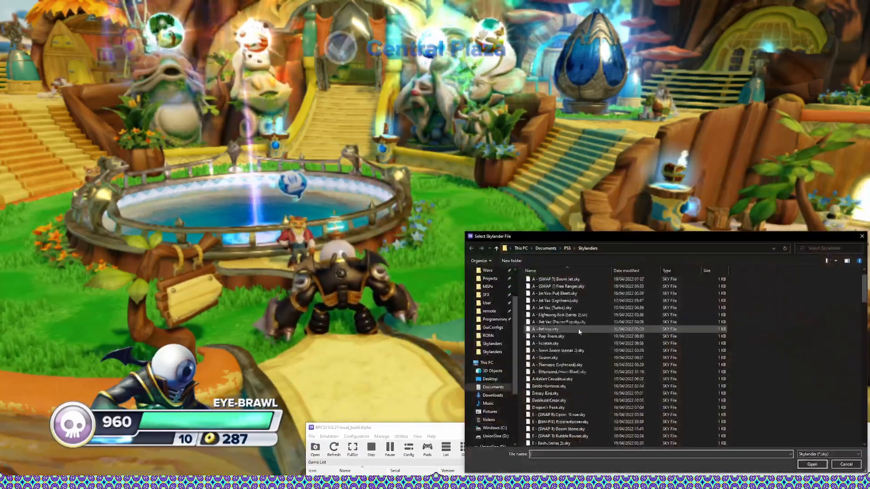
pyautogui.scroll(-3)
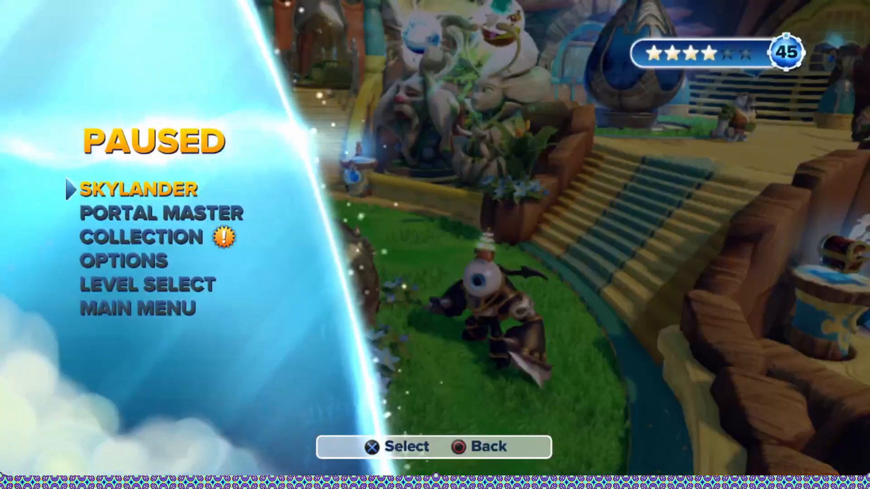
# Step: Exit the Tower of Time map with Escape, reaching Player 1's Skylanders collection
pyautogui.click(163, 213)
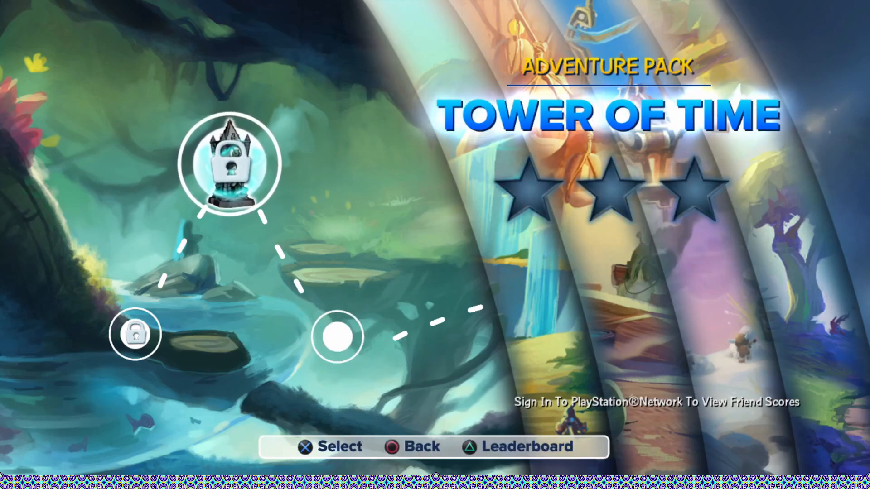
pyautogui.press('Escape')
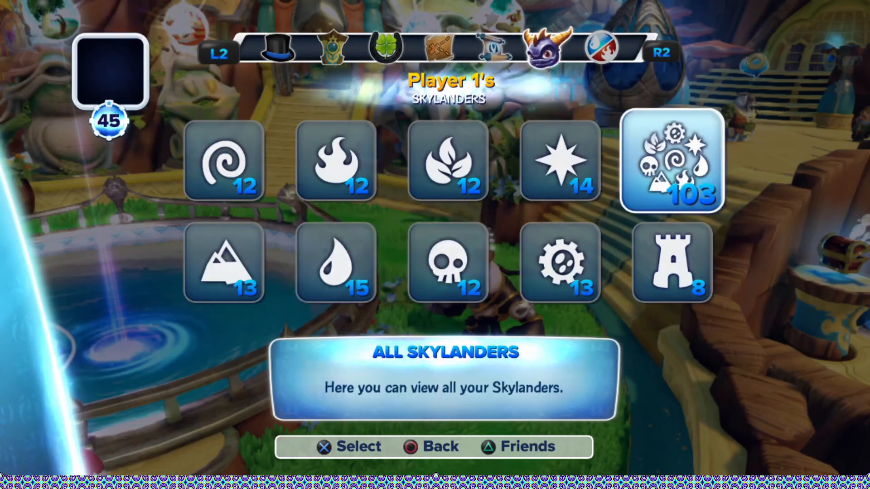
# Step: Switch to Other Toys and move between the Pirate Ship and Empire of Ice items
pyautogui.click(672, 264)
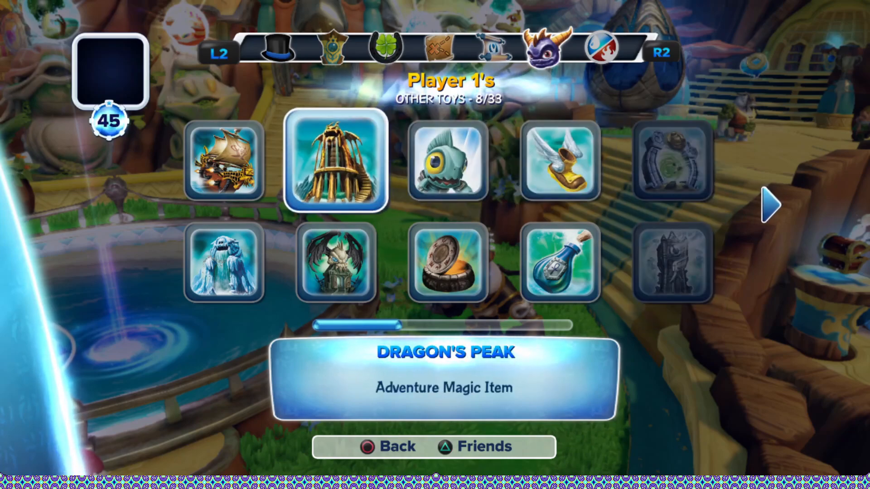
pyautogui.press('Left')
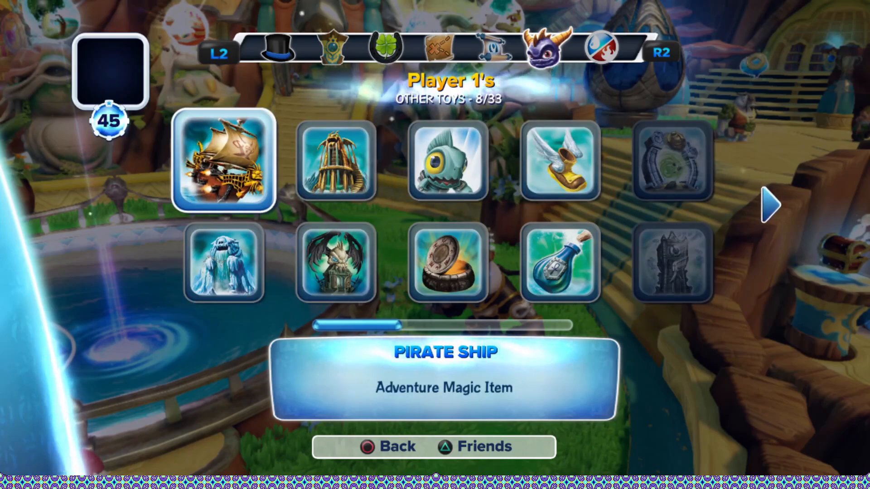
pyautogui.press('right')
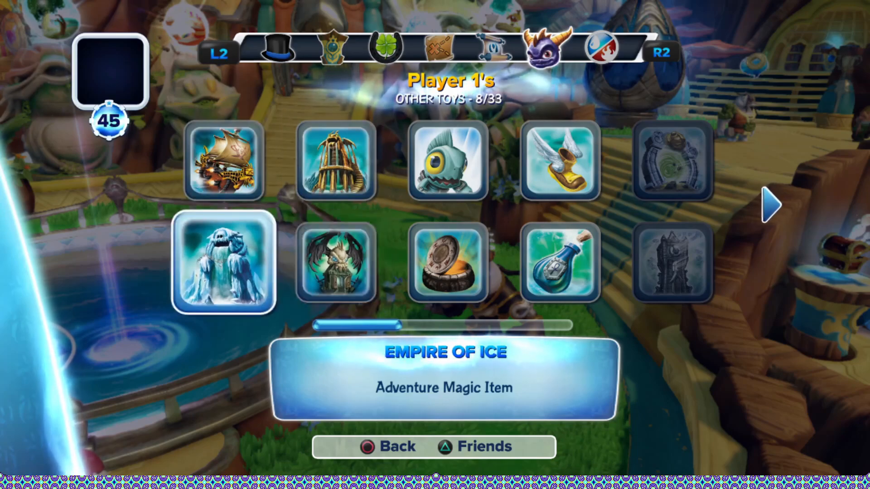
pyautogui.click(448, 264)
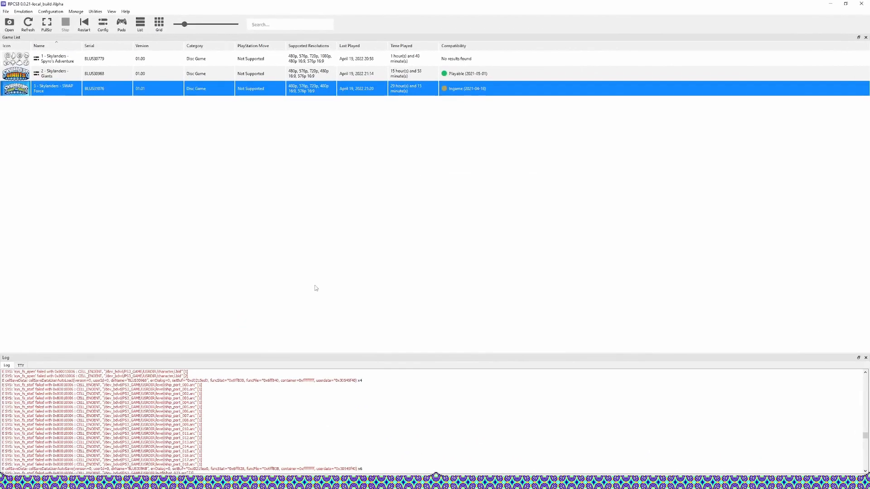
# Step: Open Change Custom Configuration for Skylanders Spyro's Adventure from its context menu
pyautogui.rightClick(56, 59)
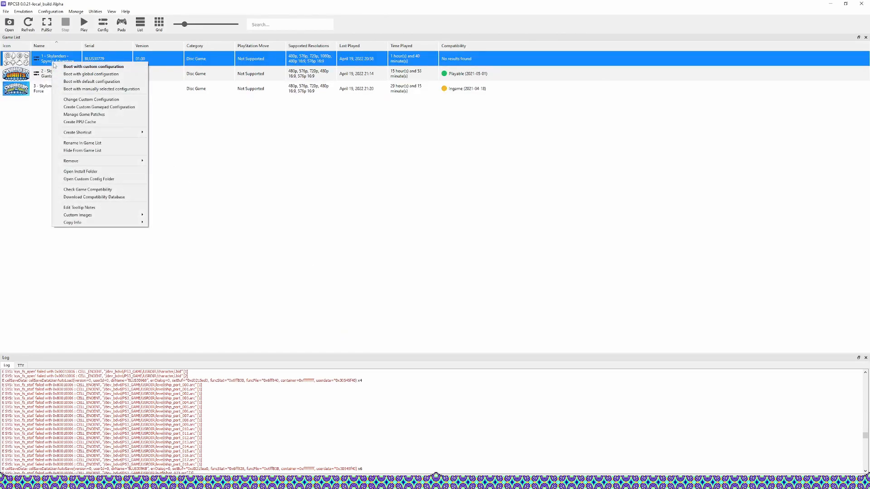
pyautogui.click(93, 67)
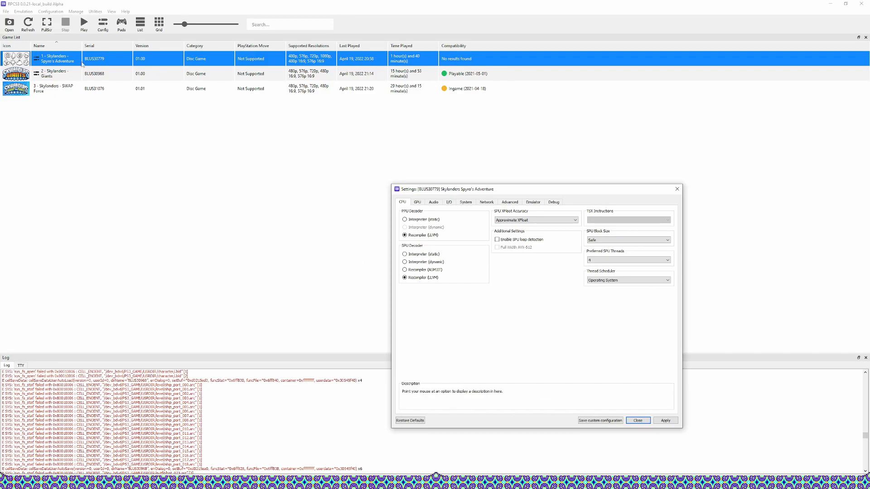
pyautogui.moveTo(145, 176)
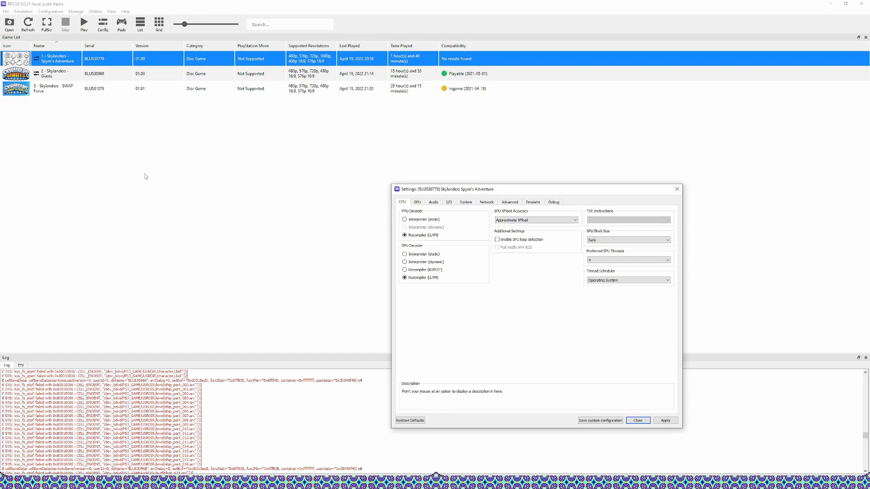
# Step: Look through the GPU and Audio settings, then show the Network settings
pyautogui.click(417, 201)
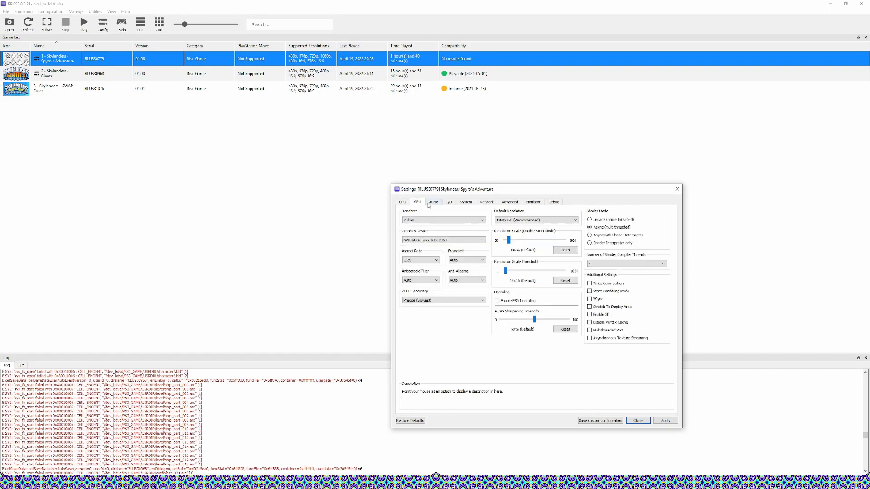
pyautogui.click(432, 201)
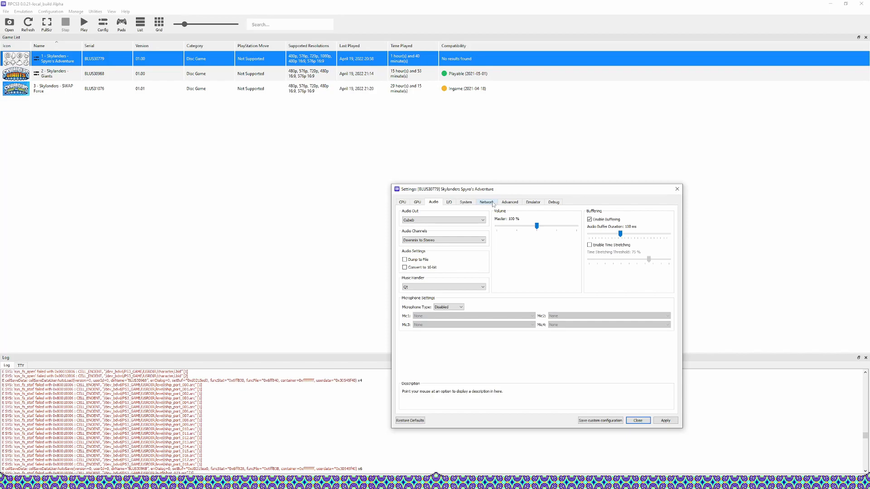
pyautogui.click(486, 201)
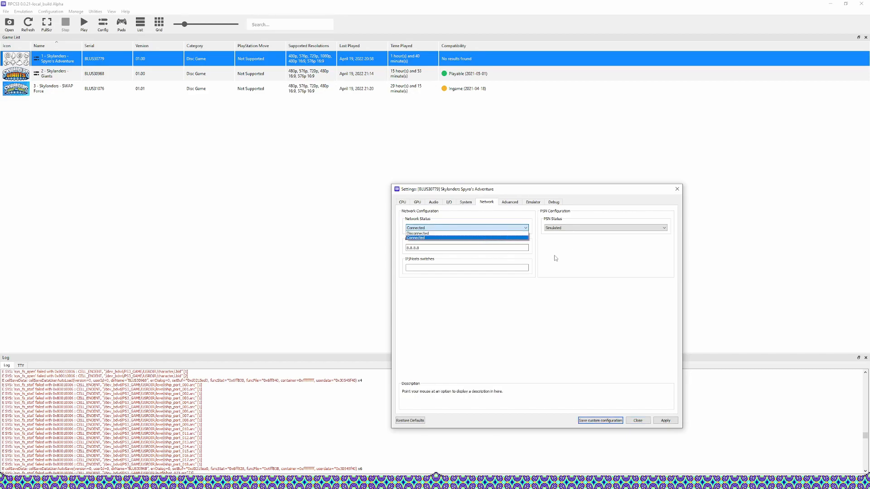
# Step: In the Network tab, pick Connected for Network Status and Simulated for PSN Status
pyautogui.click(604, 227)
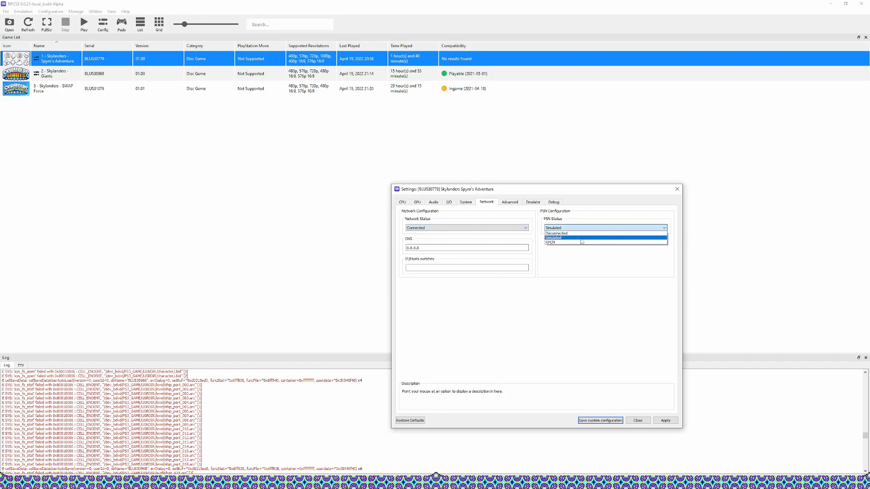
pyautogui.click(582, 227)
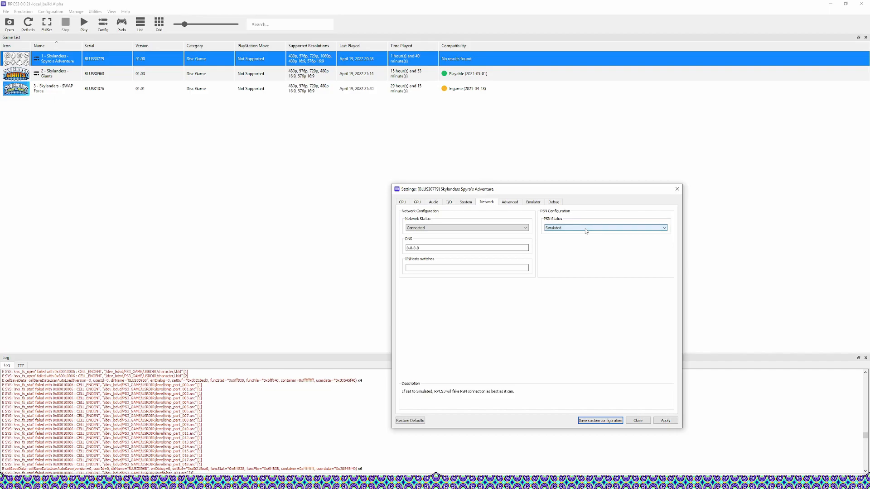
pyautogui.click(466, 228)
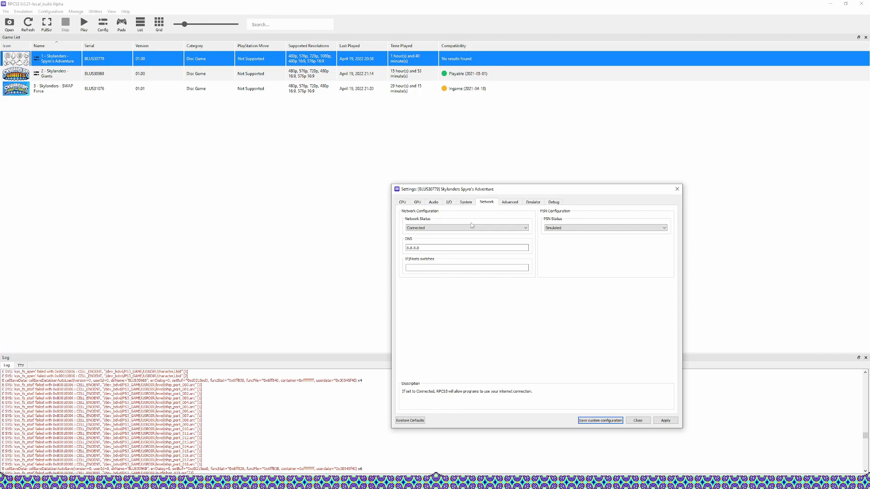
# Step: Leave PPU Thread Count at 4 in the Debug tab, then save and close the custom settings
pyautogui.click(553, 201)
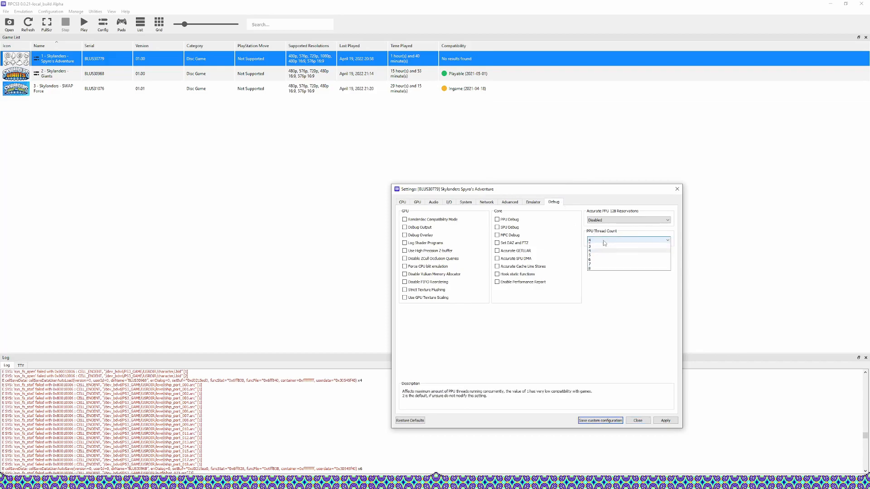
pyautogui.moveTo(603, 250)
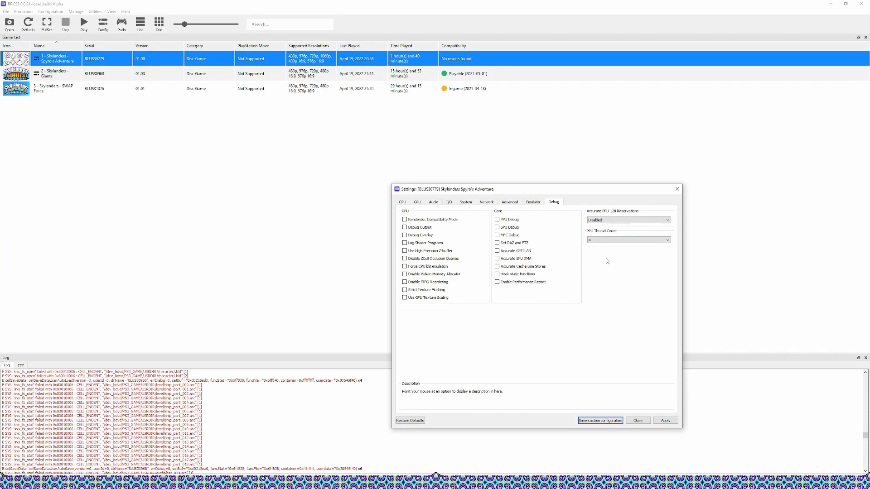
pyautogui.moveTo(529, 196)
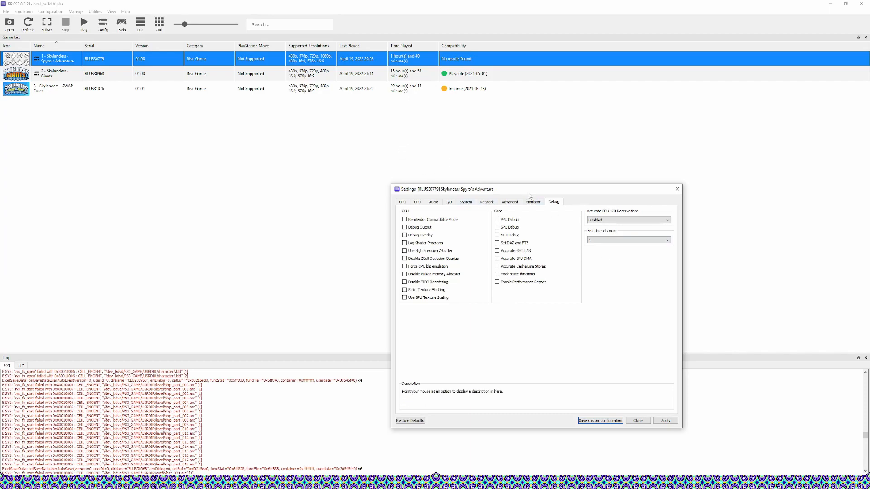
pyautogui.moveTo(531, 201)
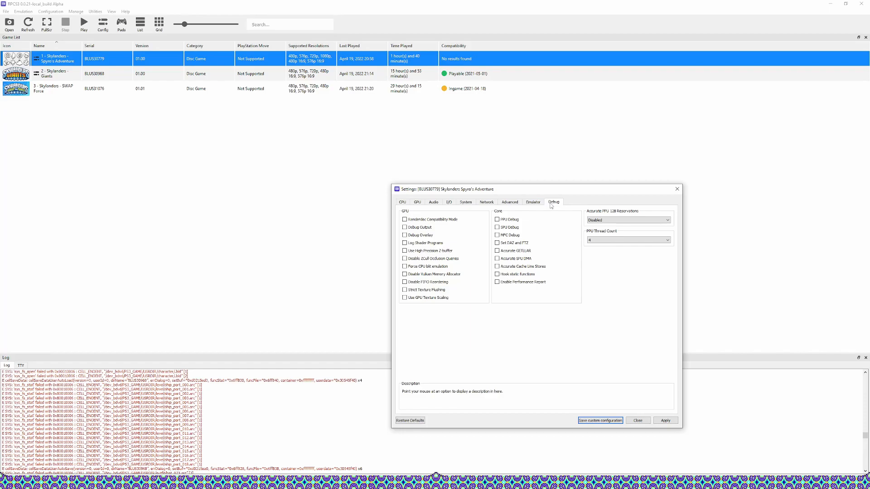
pyautogui.click(638, 420)
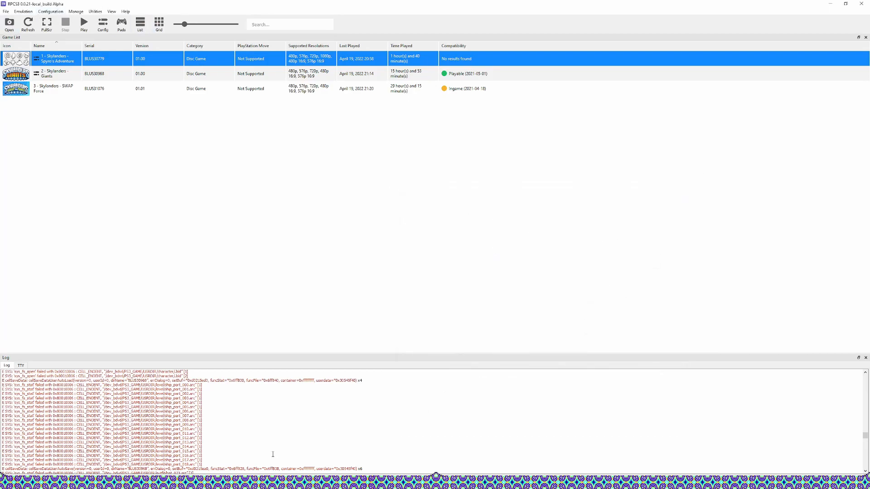
pyautogui.moveTo(278, 445)
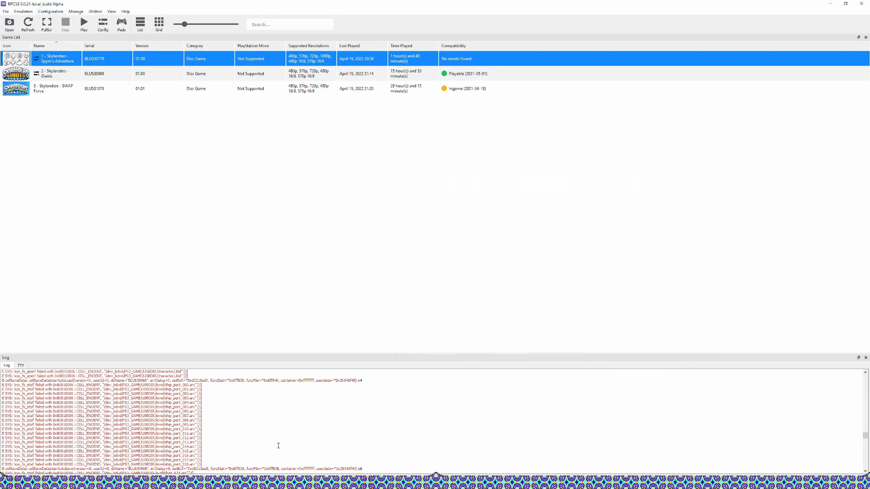
pyautogui.moveTo(242, 457)
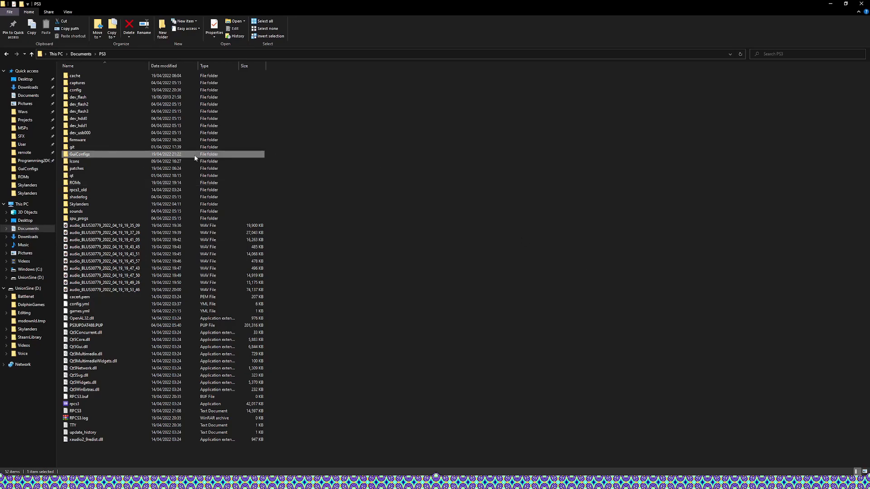
# Step: Enter GuiConfigs, check CurrentSettings' properties, then open CurrentSettings in Notepad
pyautogui.doubleClick(79, 154)
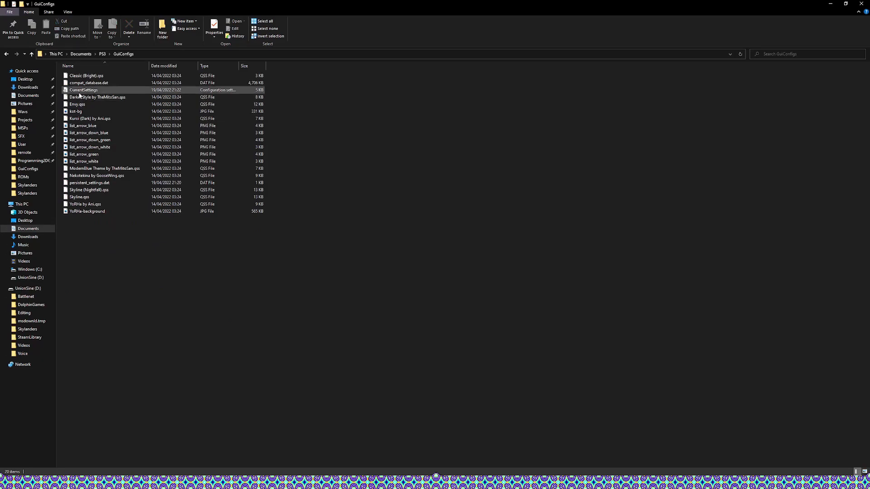
pyautogui.rightClick(83, 89)
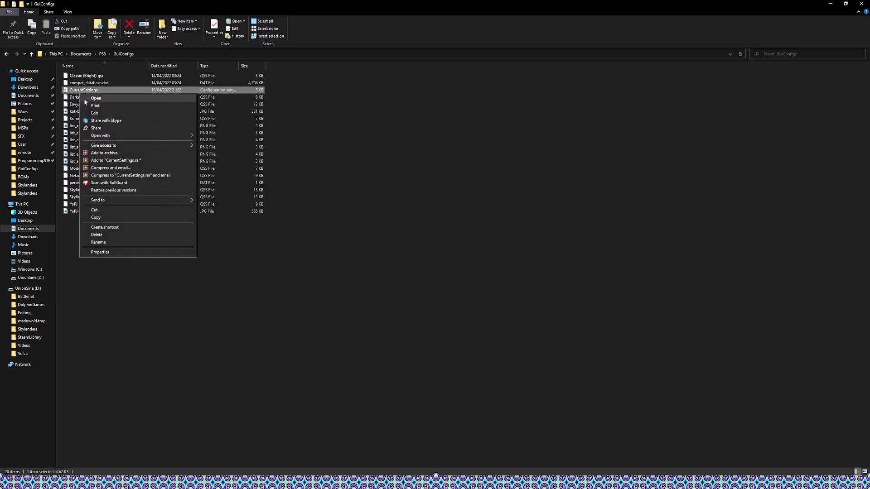
pyautogui.click(99, 252)
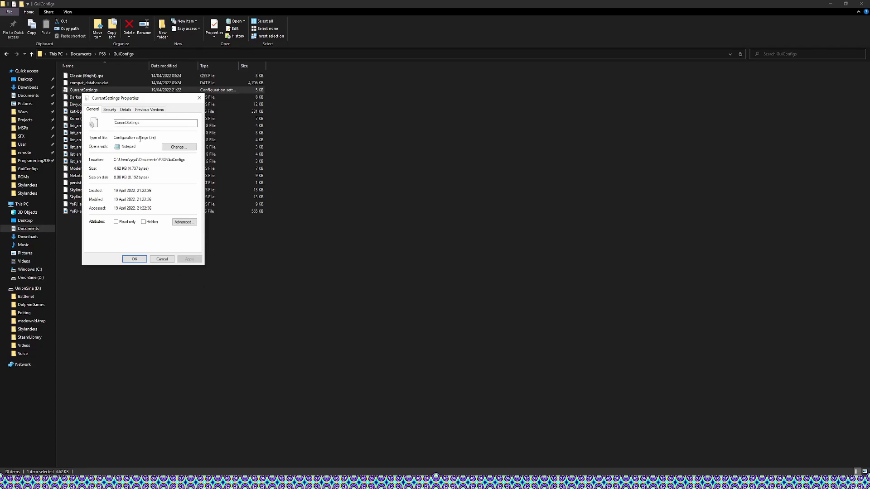
pyautogui.click(162, 259)
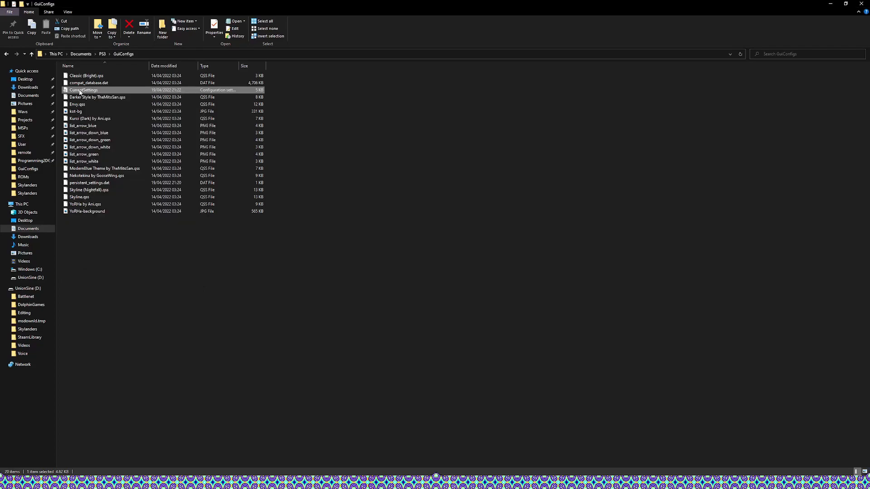
pyautogui.rightClick(82, 89)
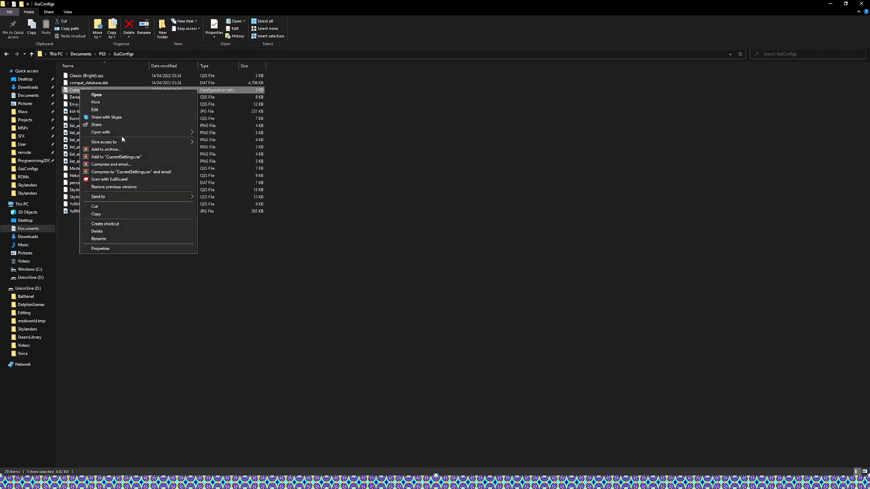
pyautogui.click(96, 94)
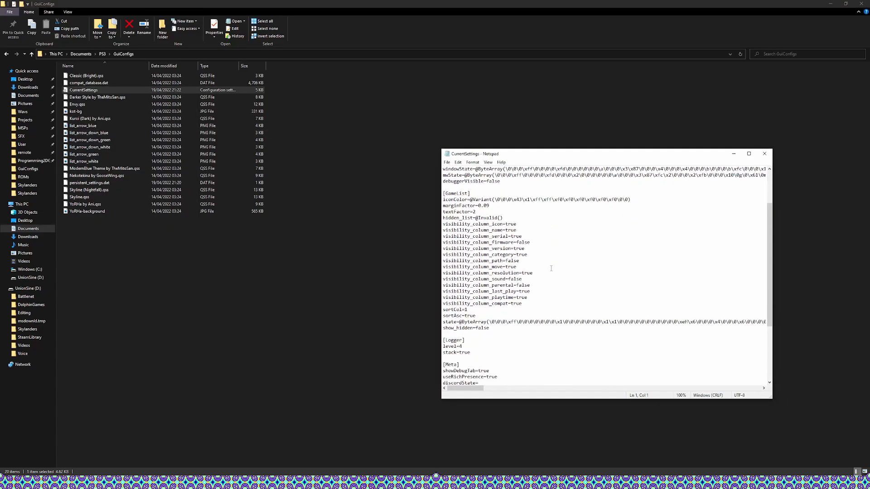
pyautogui.scroll(-3)
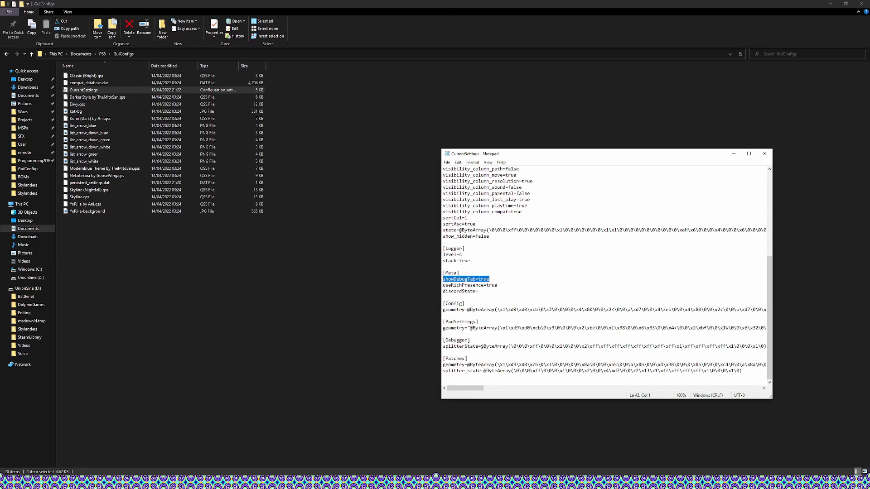
pyautogui.click(491, 279)
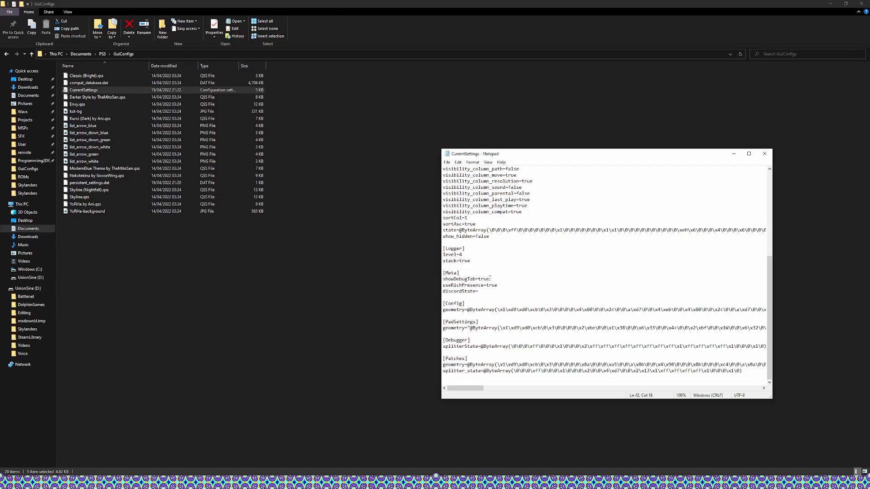
pyautogui.doubleClick(480, 277)
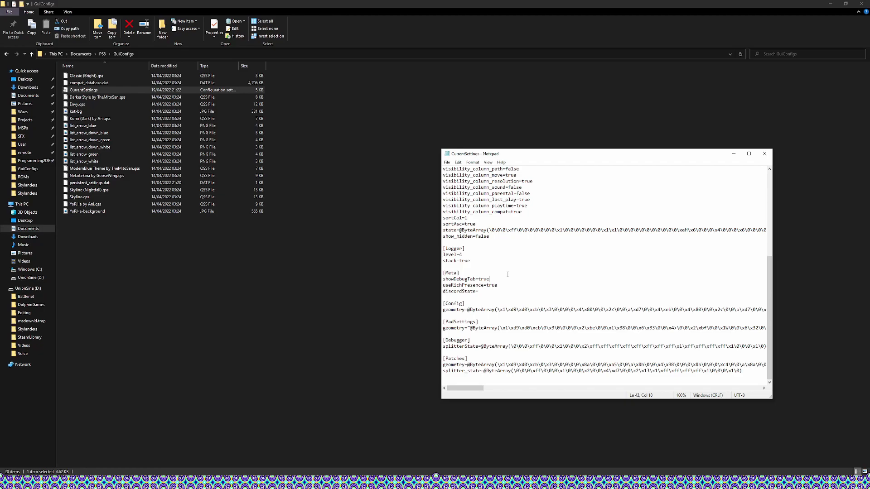
pyautogui.moveTo(458, 171)
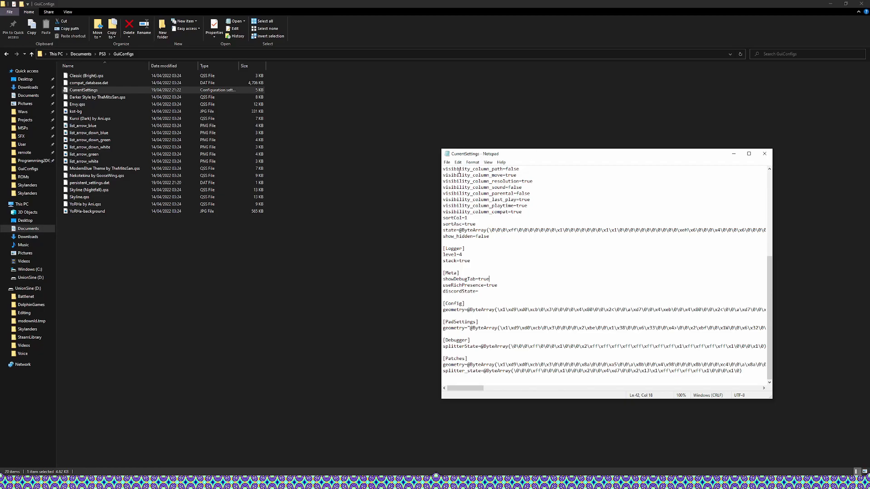
pyautogui.click(447, 162)
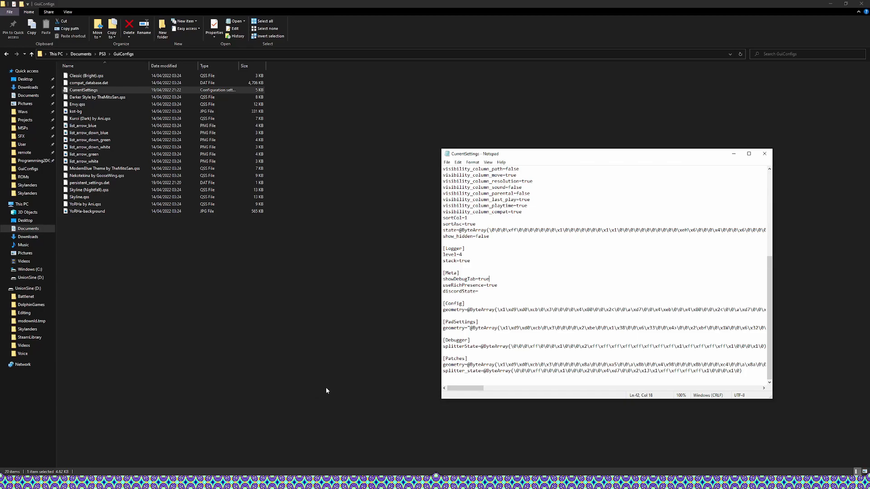
pyautogui.moveTo(366, 354)
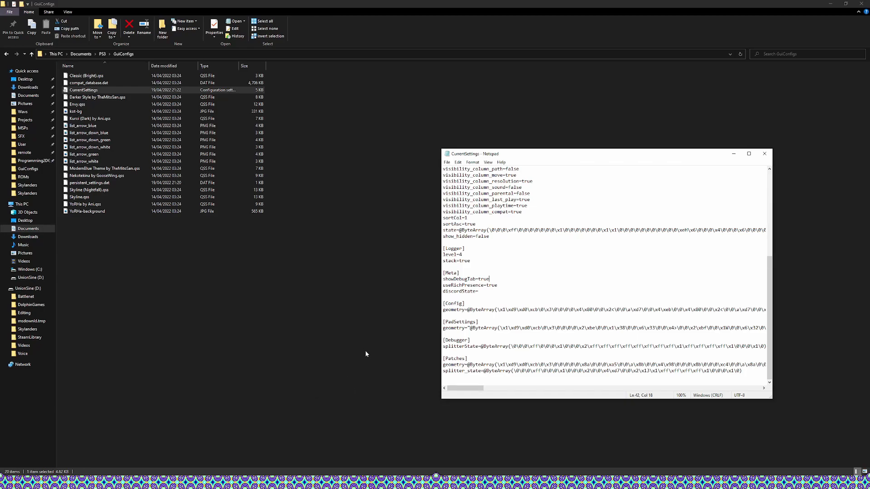
pyautogui.moveTo(283, 249)
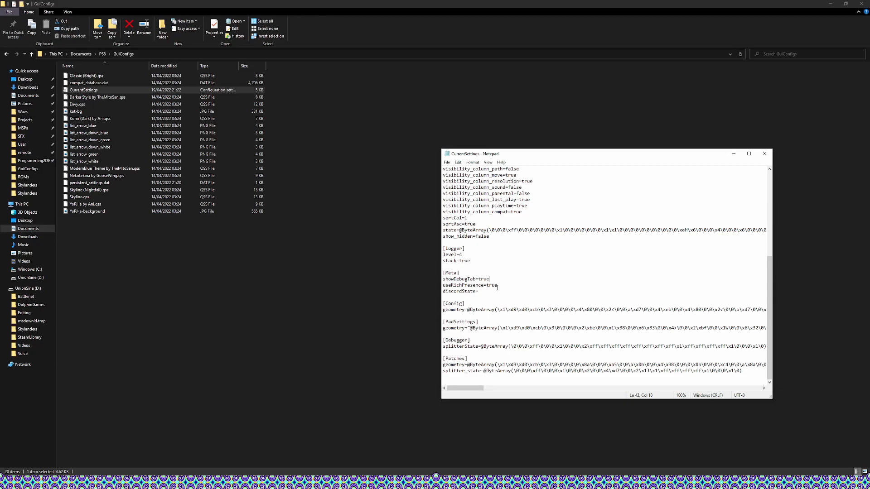
pyautogui.moveTo(340, 243)
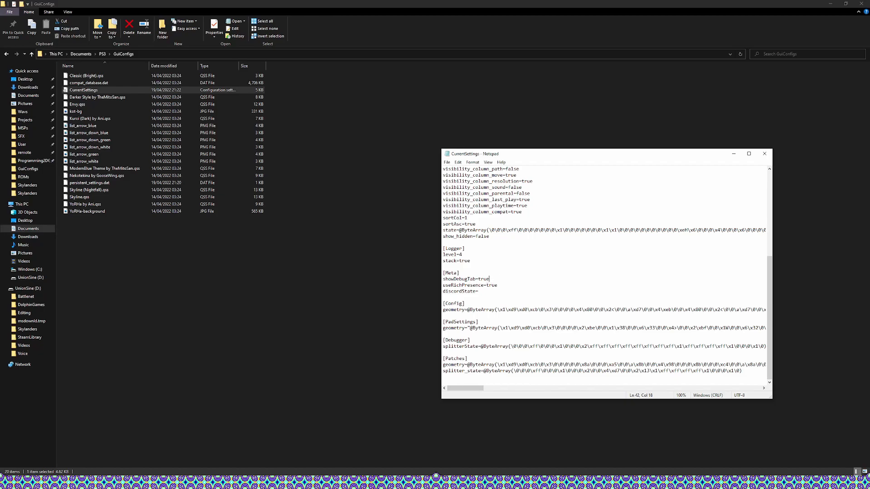
pyautogui.moveTo(748, 168)
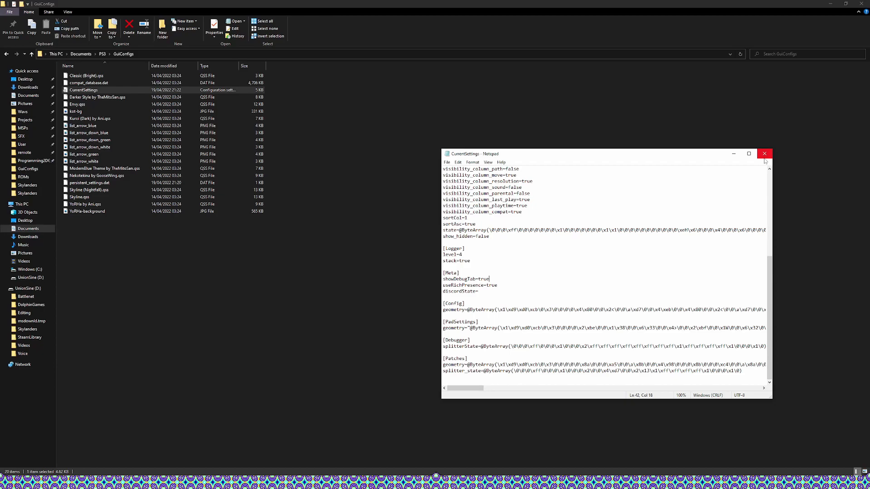
pyautogui.moveTo(764, 154)
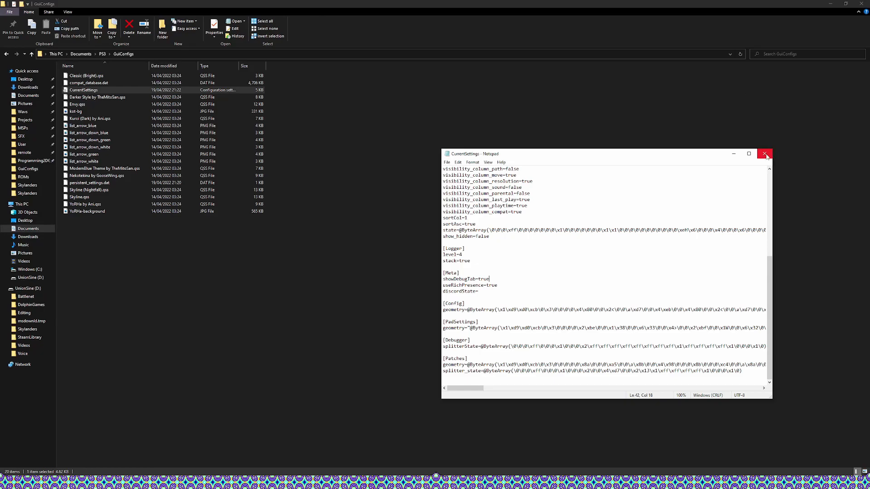
pyautogui.moveTo(765, 154)
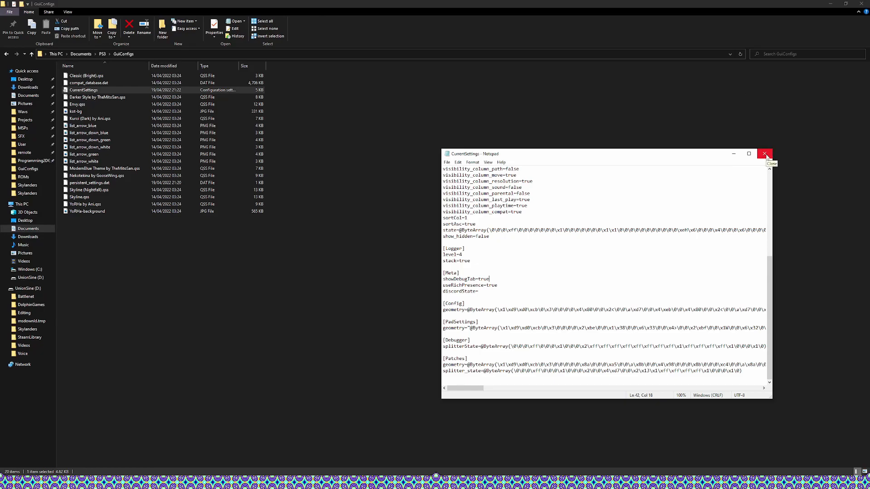
pyautogui.moveTo(769, 183)
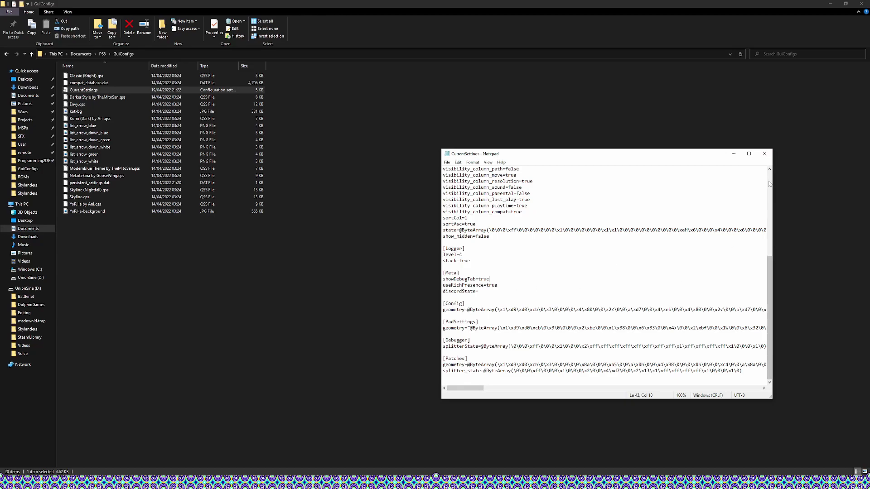
# Step: Close Notepad, review Spyro's Adventure custom configuration, and boot it with that configuration
pyautogui.click(764, 153)
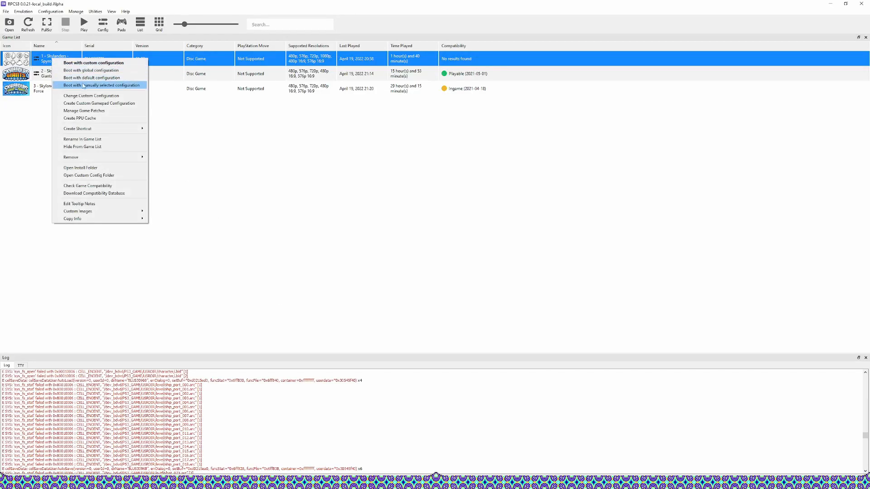
pyautogui.click(91, 95)
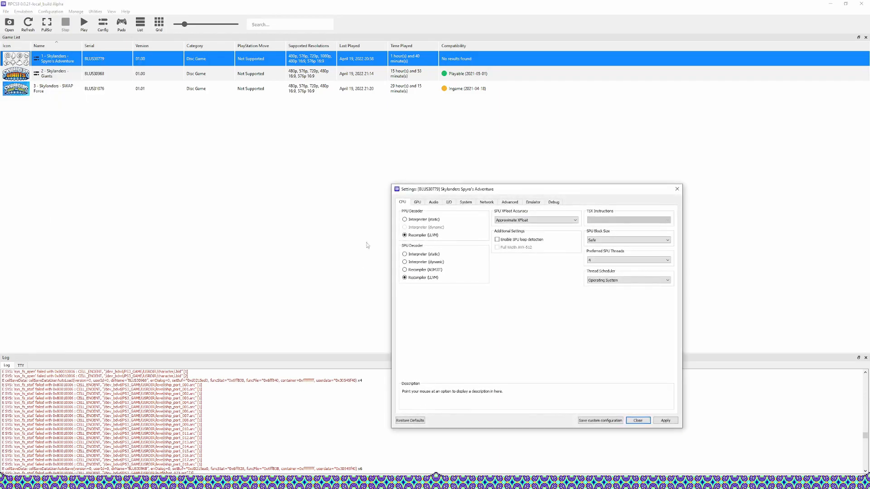
pyautogui.moveTo(553, 202)
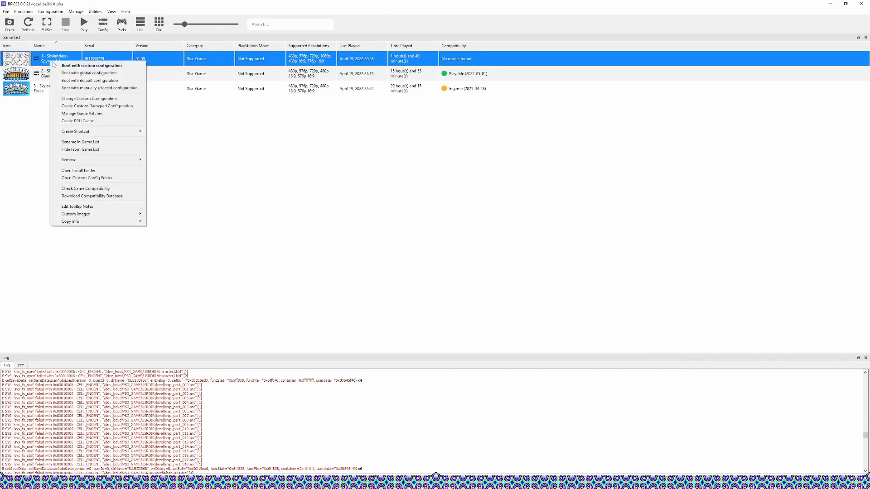
pyautogui.click(324, 269)
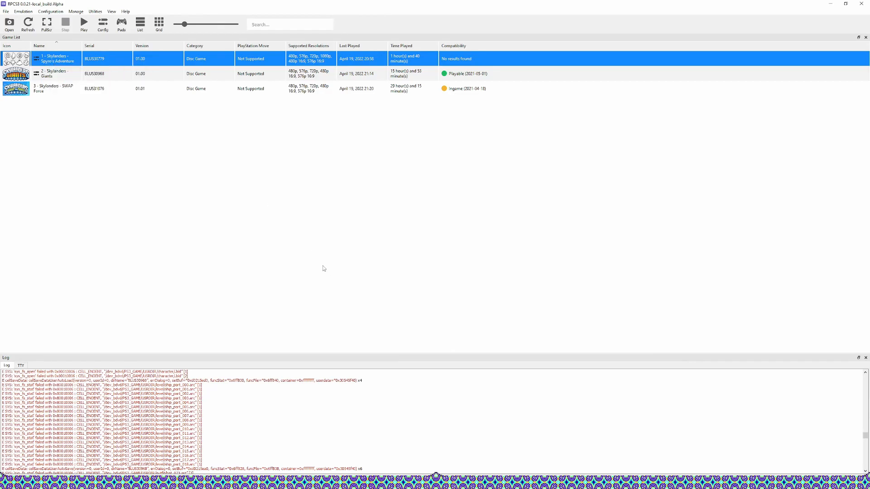
# Step: Turn on VSync in the running game's custom GPU settings and save the configuration
pyautogui.click(83, 22)
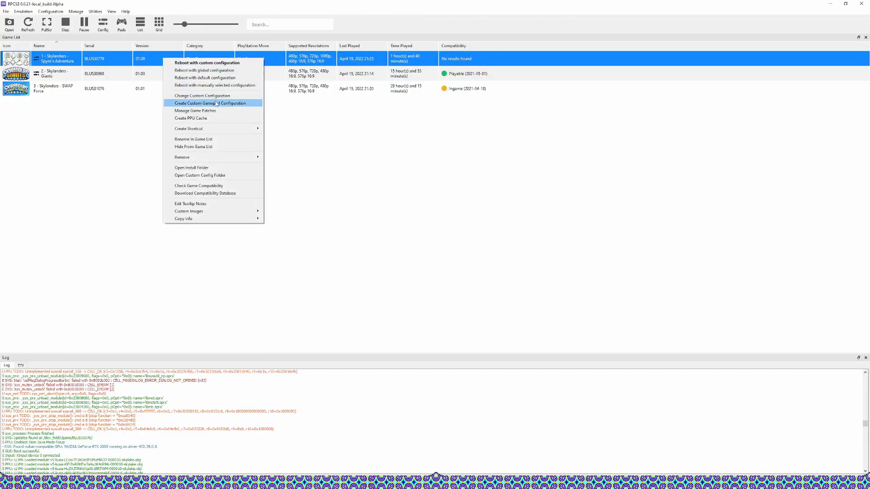
pyautogui.click(213, 104)
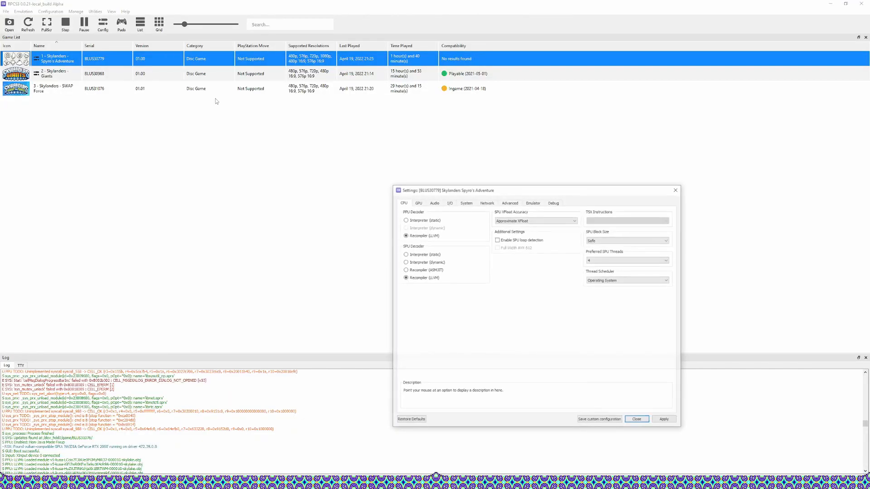
pyautogui.click(417, 202)
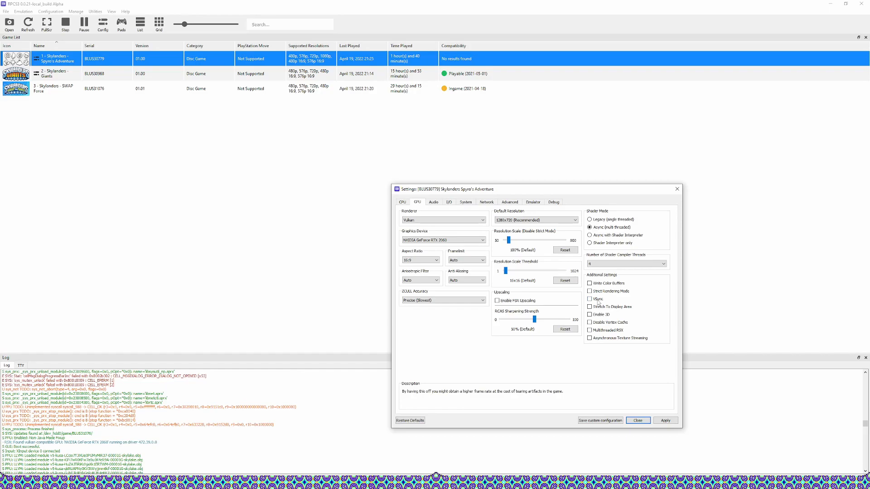
pyautogui.click(637, 420)
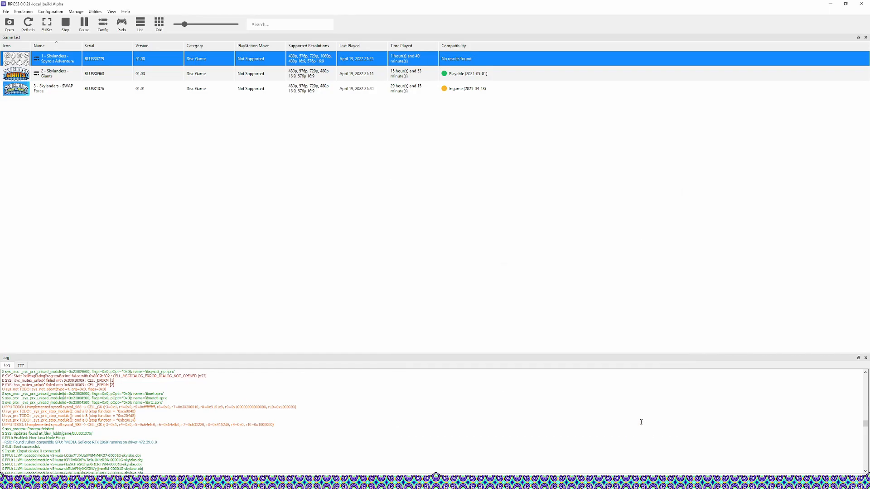
pyautogui.doubleClick(53, 59)
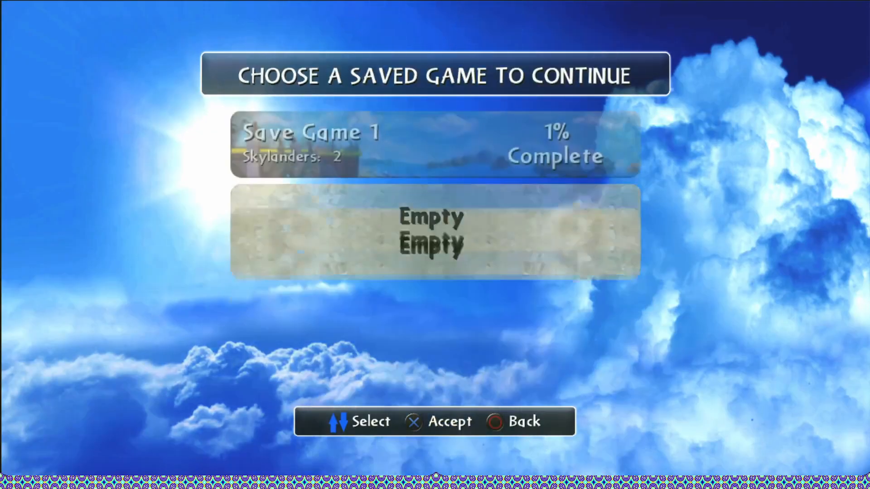
# Step: Bring up the game window at the Choose a Saved Game to Continue screen
pyautogui.click(434, 144)
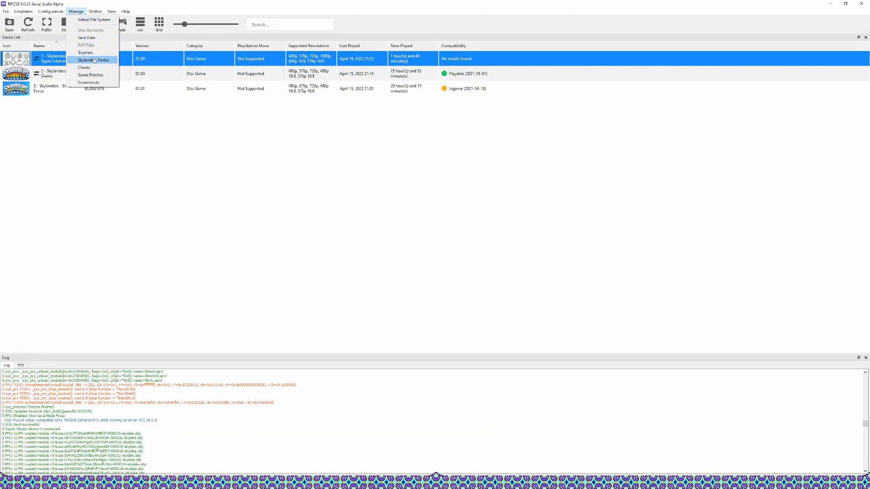
# Step: In Skylanders Portal, load 'M - Spyro (Mega Ram).sky' into Skylander slot 1
pyautogui.click(94, 60)
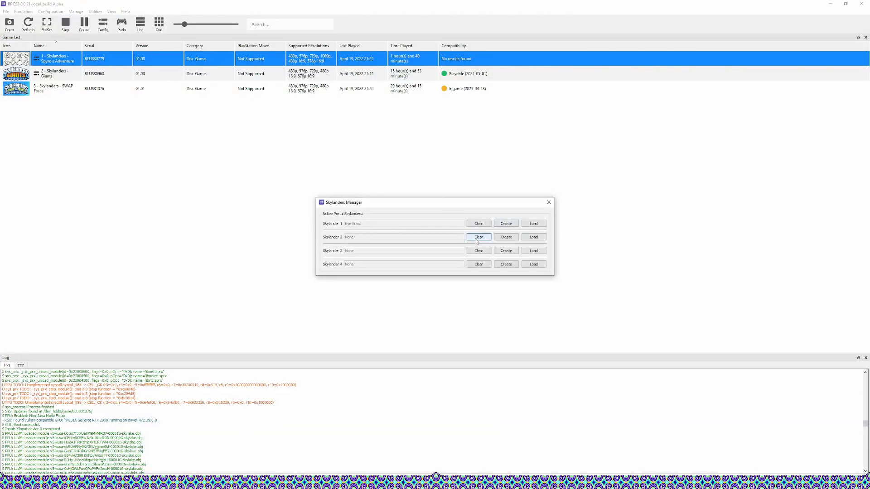
pyautogui.click(532, 237)
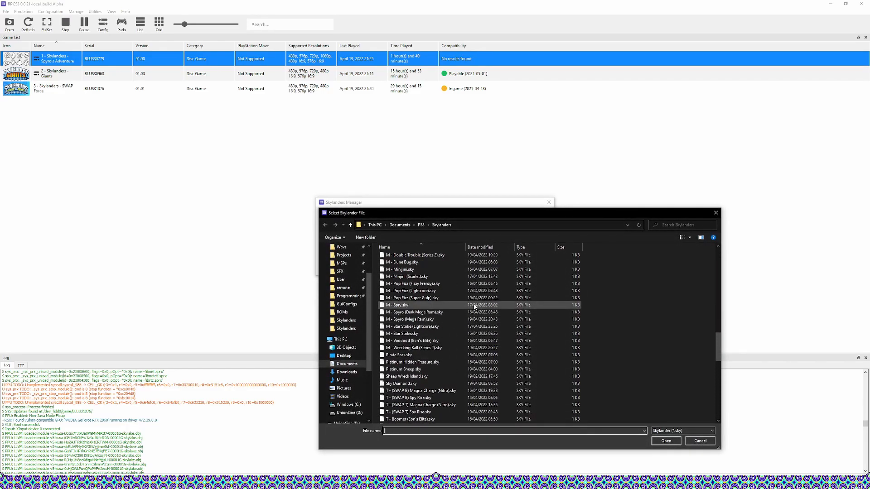
pyautogui.click(413, 319)
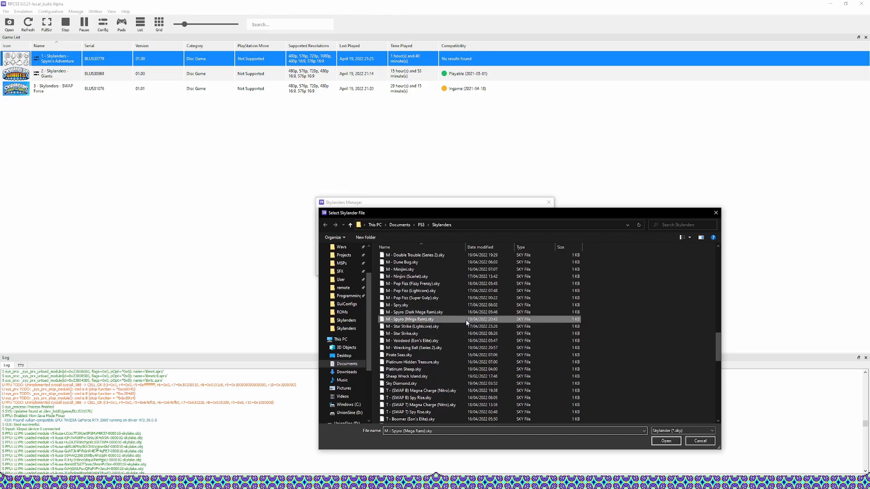
pyautogui.click(665, 440)
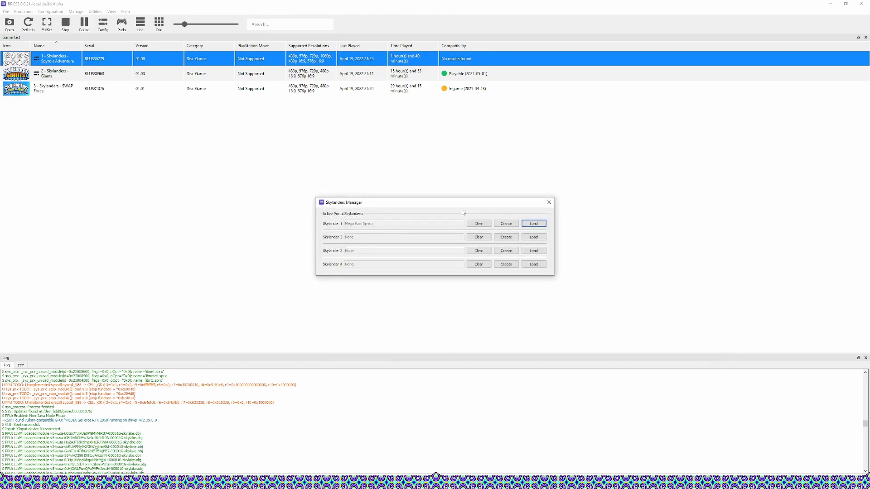